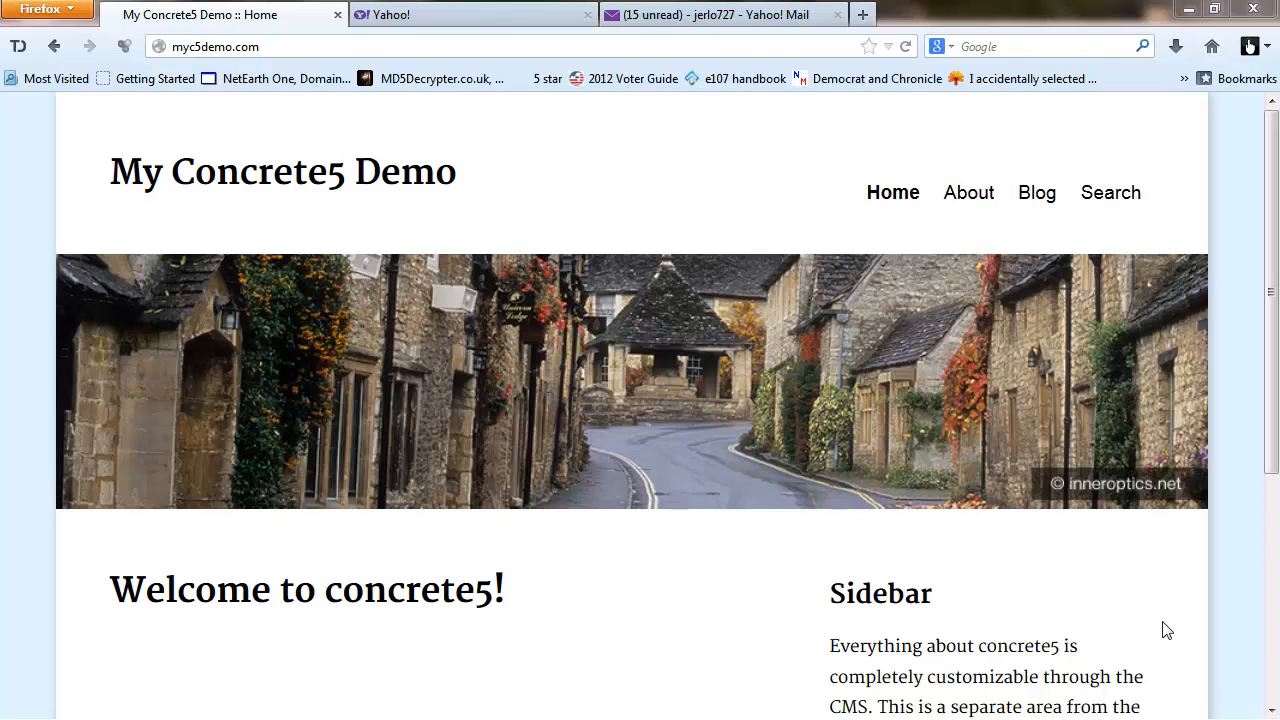
pyautogui.moveTo(1176, 618)
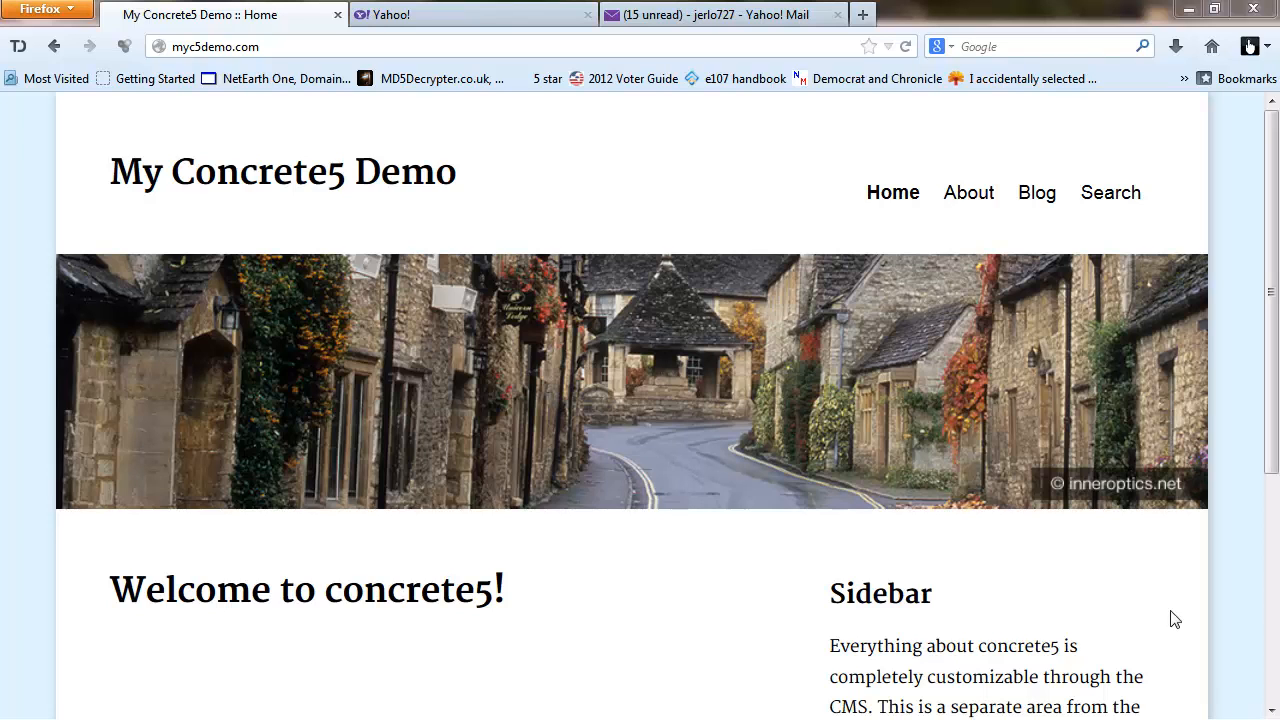
pyautogui.moveTo(1190, 462)
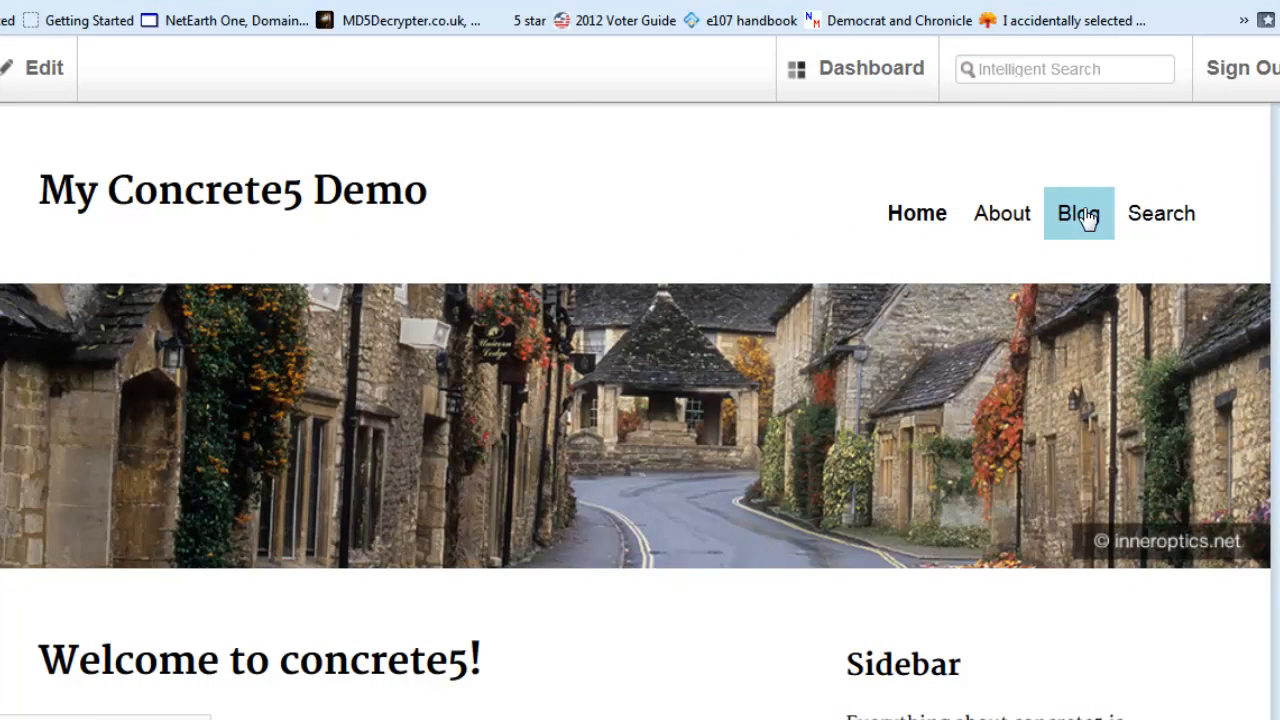
# Go to the site's Blog page and bring the Hello World entry into view
pyautogui.click(1078, 212)
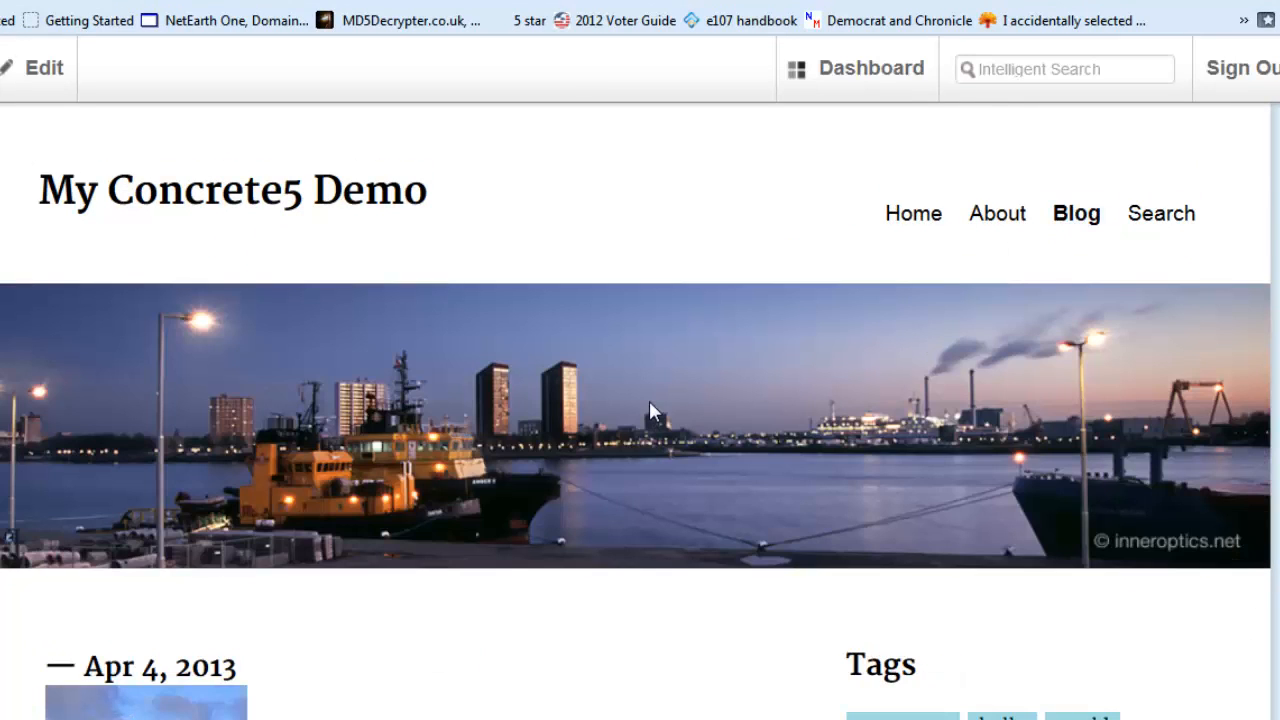
pyautogui.scroll(-3)
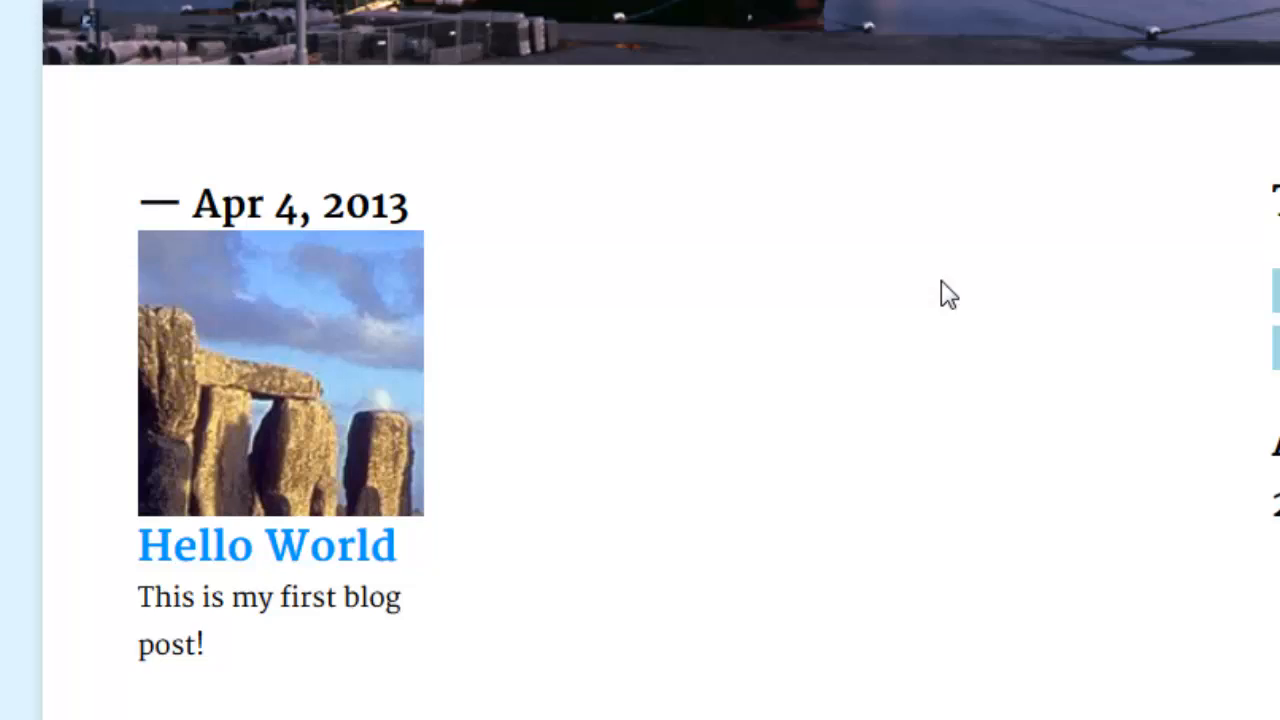
pyautogui.scroll(-3)
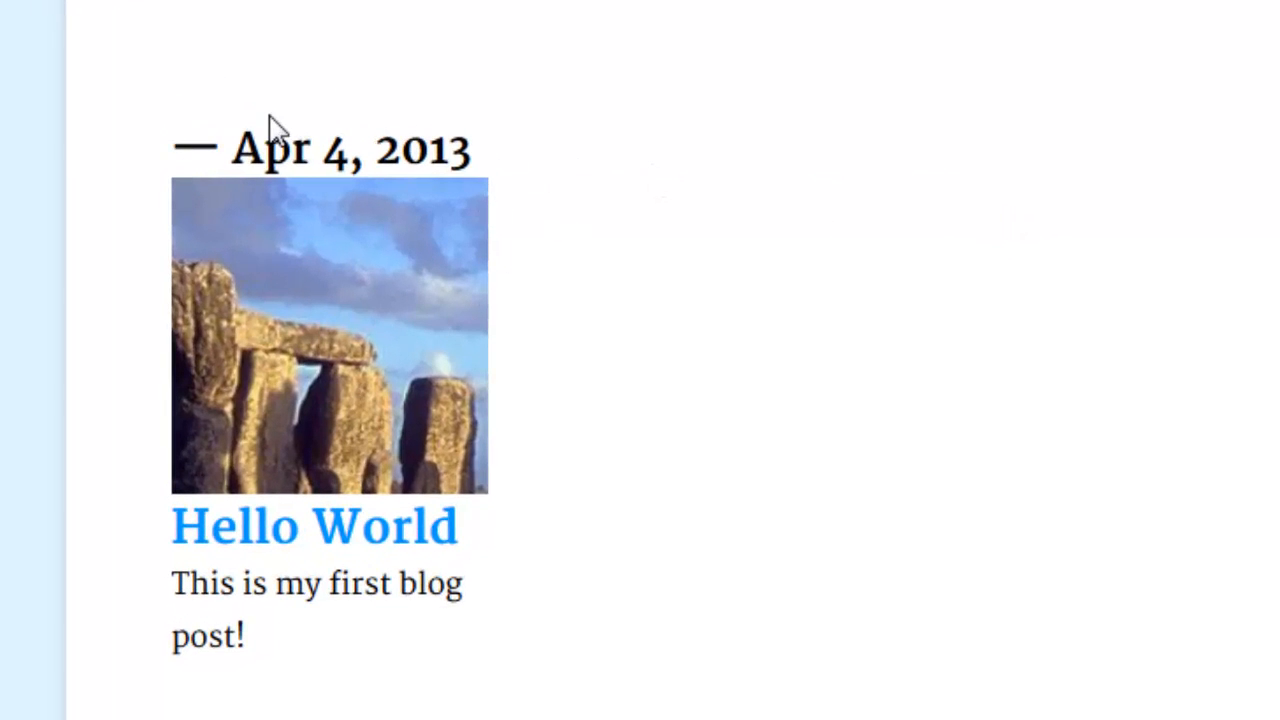
pyautogui.moveTo(1020, 390)
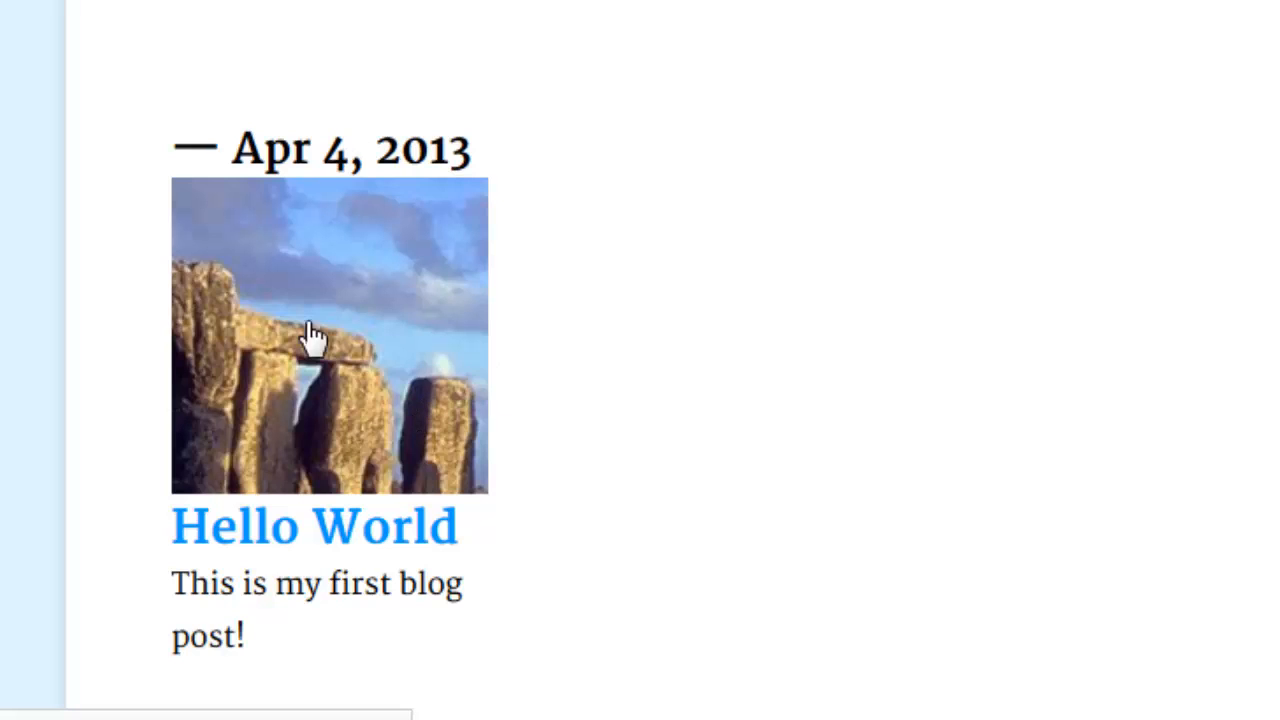
pyautogui.moveTo(344, 364)
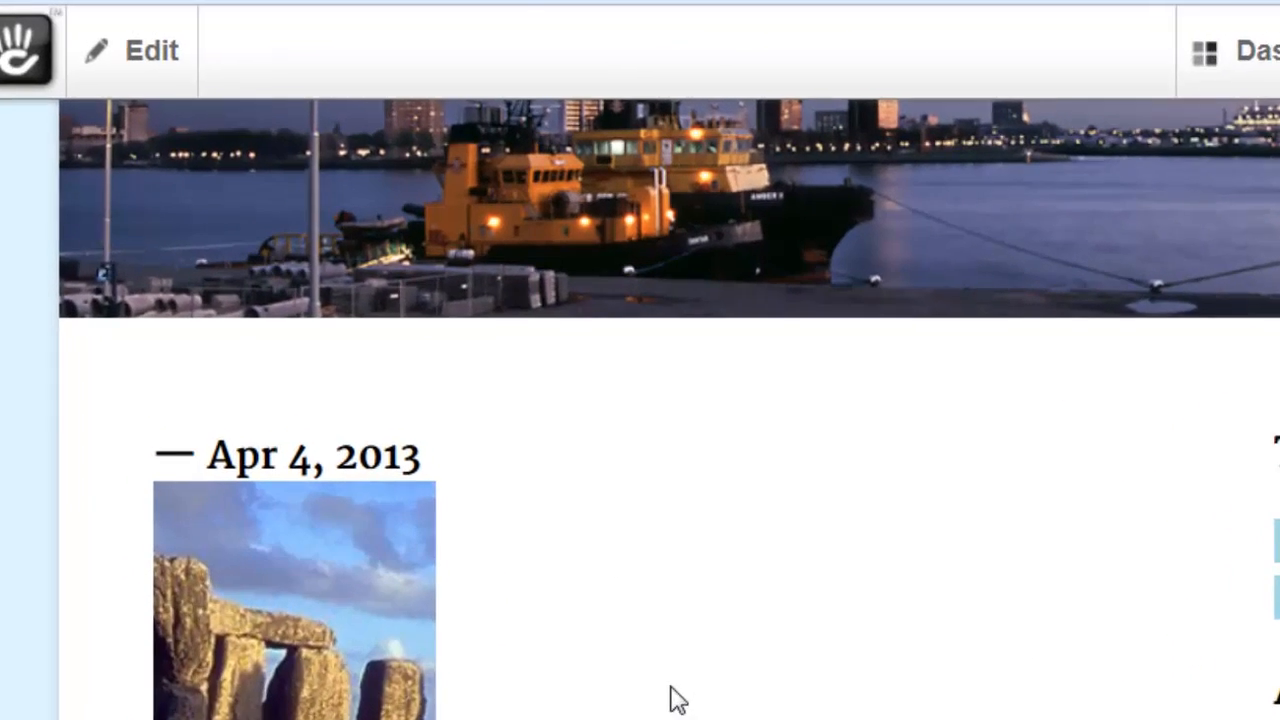
pyautogui.click(150, 50)
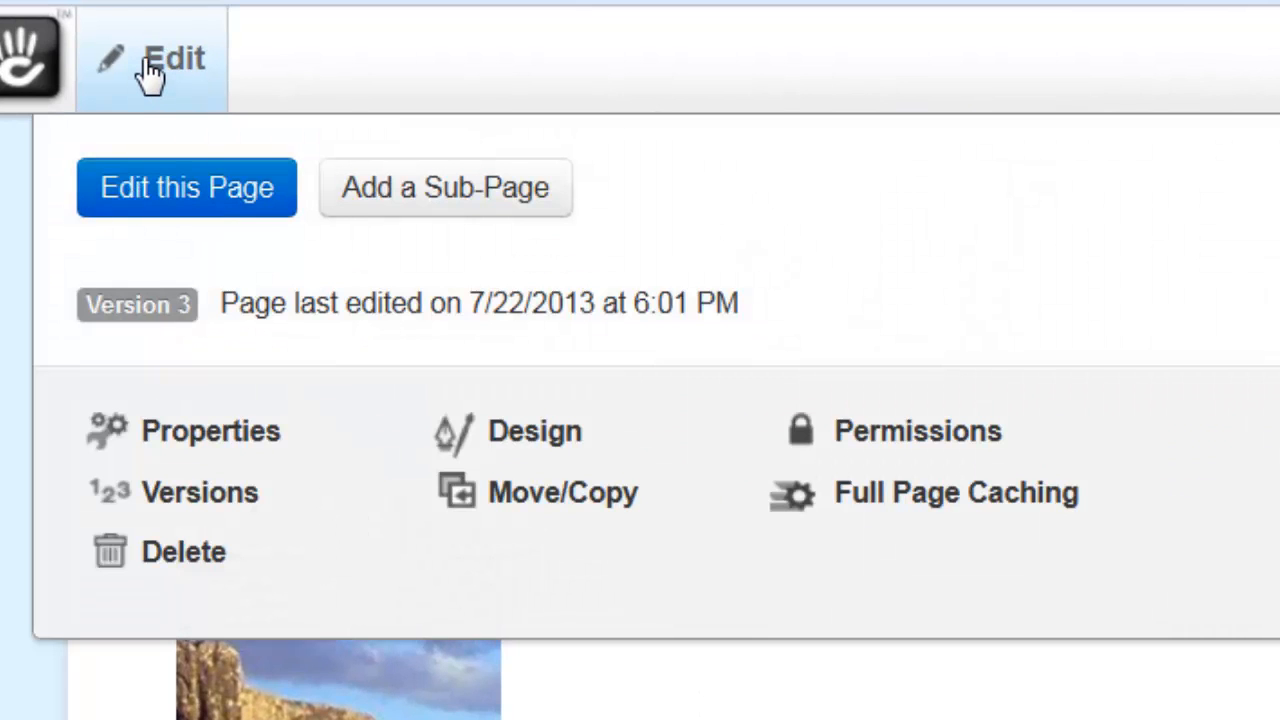
pyautogui.click(150, 56)
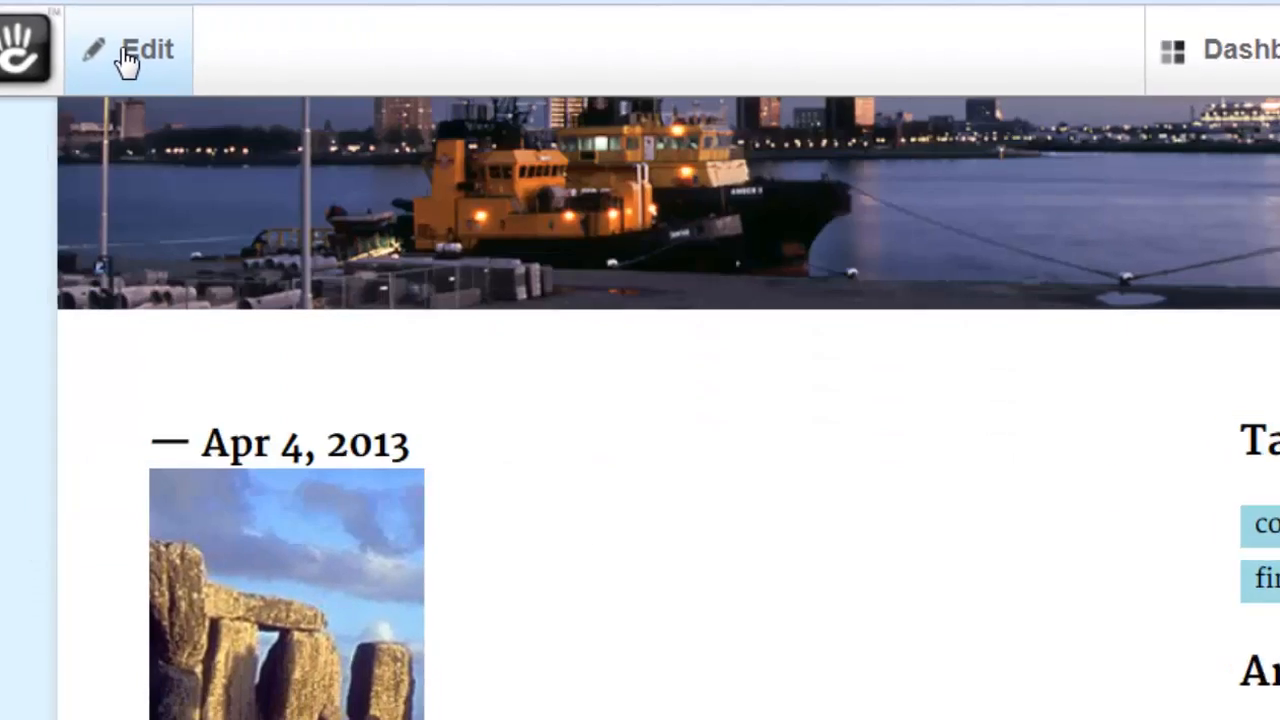
pyautogui.click(128, 48)
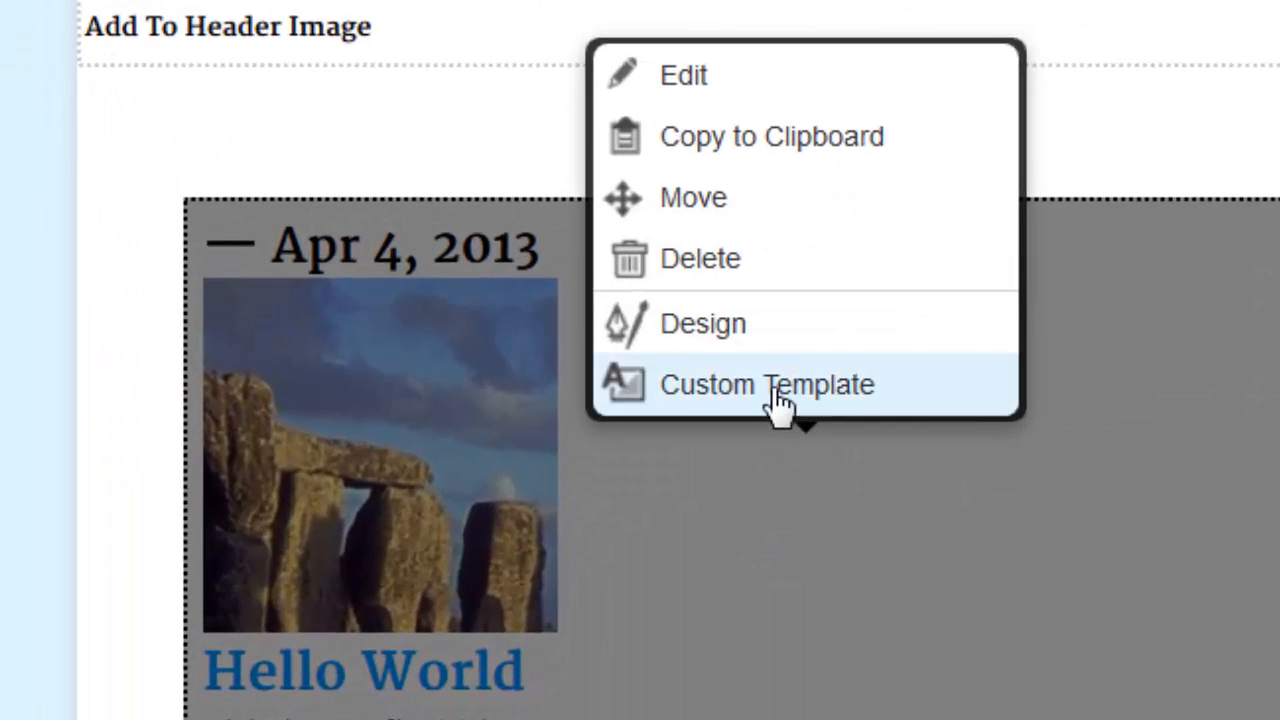
pyautogui.click(768, 384)
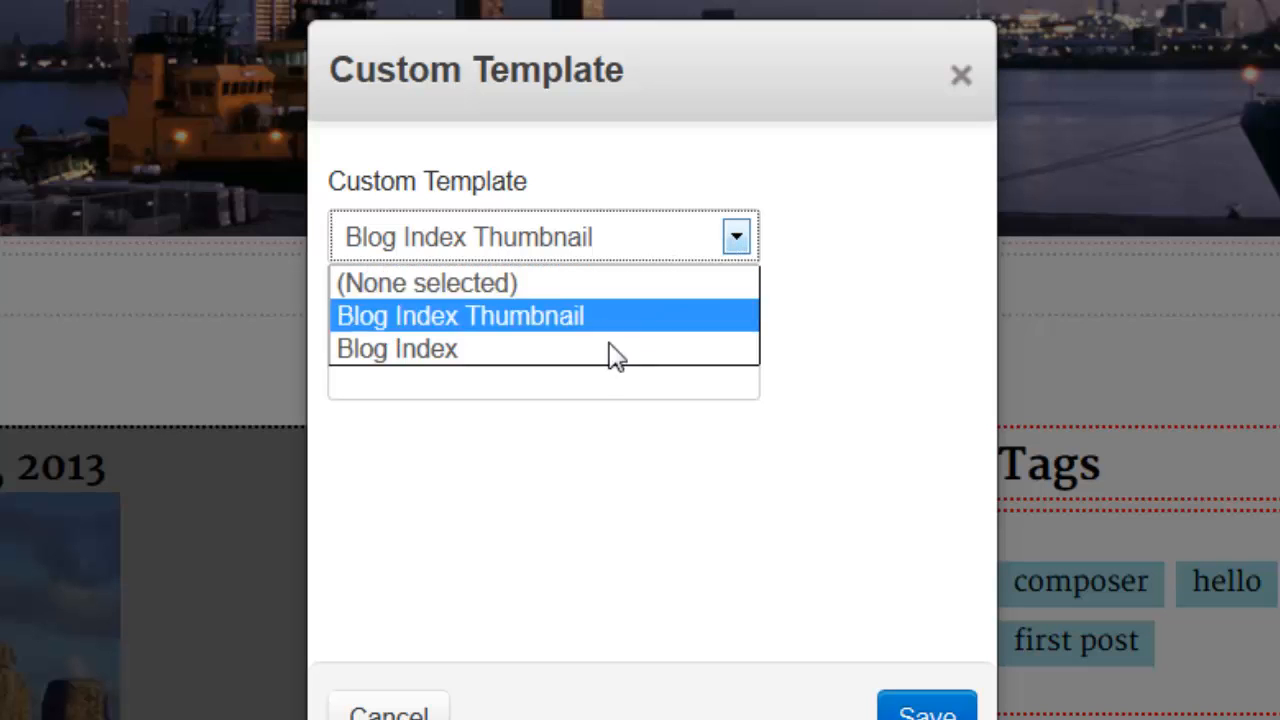
pyautogui.moveTo(396, 348)
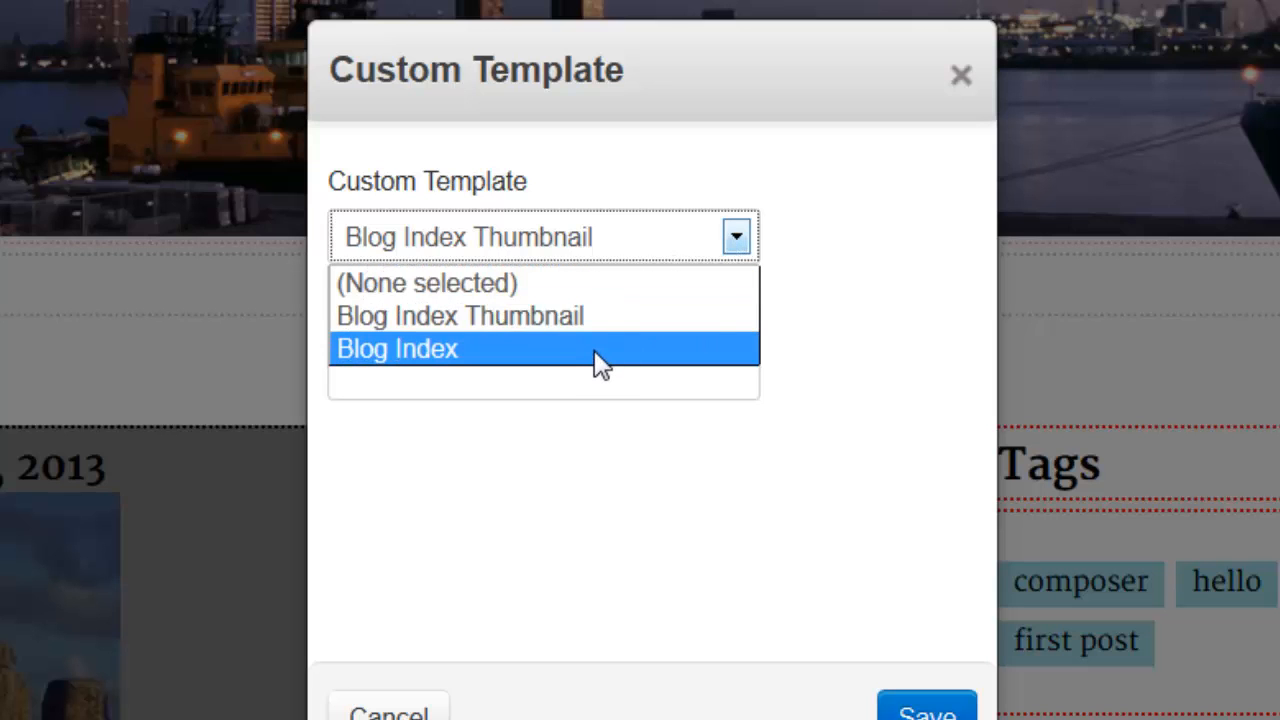
pyautogui.click(396, 348)
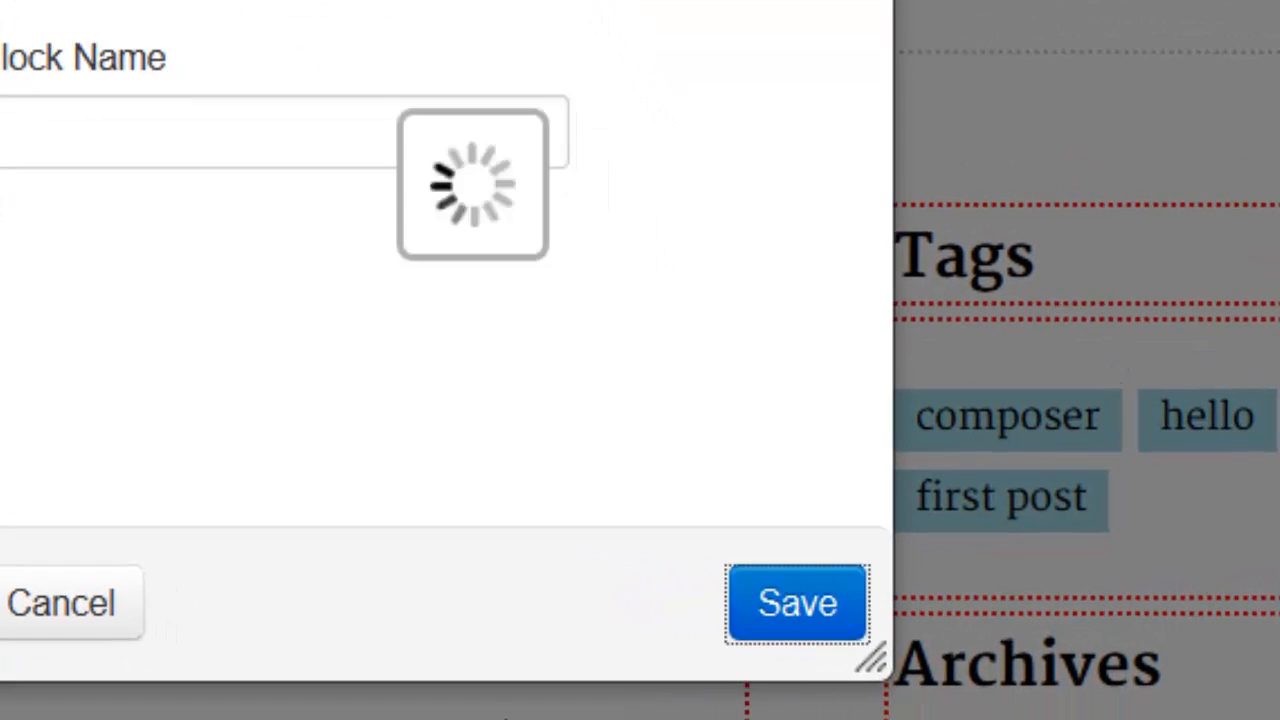
pyautogui.click(796, 604)
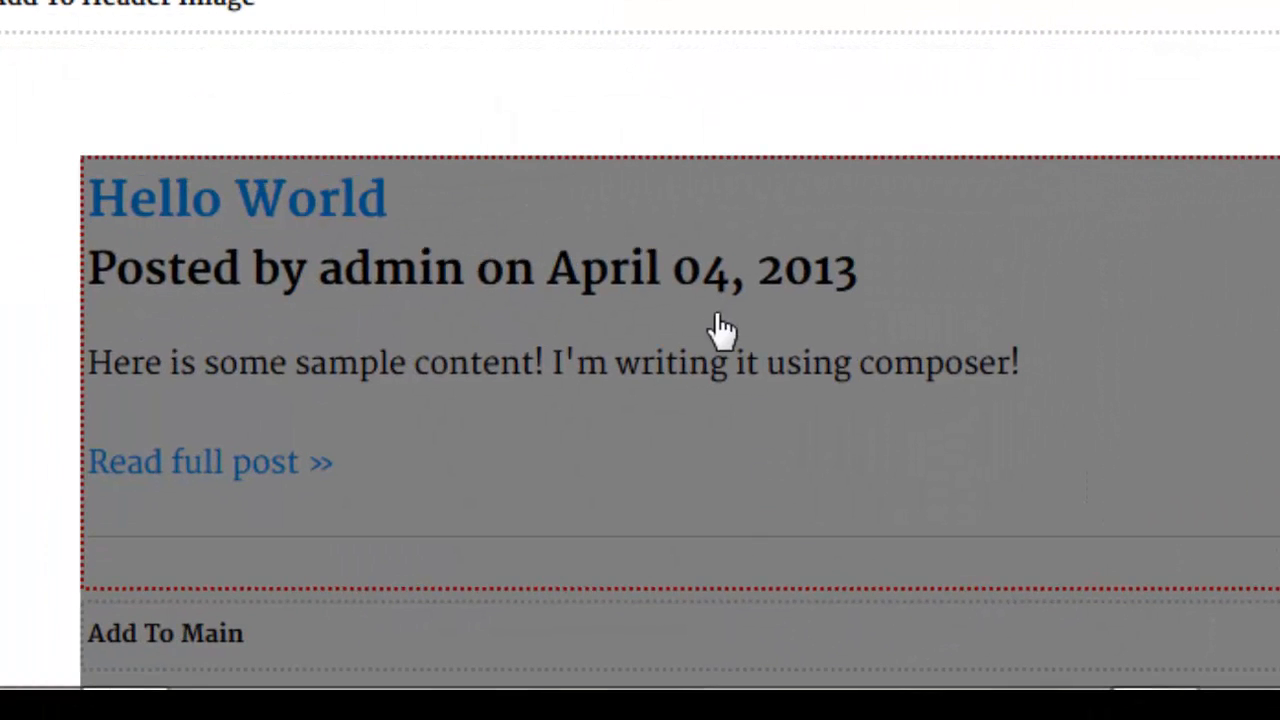
pyautogui.moveTo(476, 124)
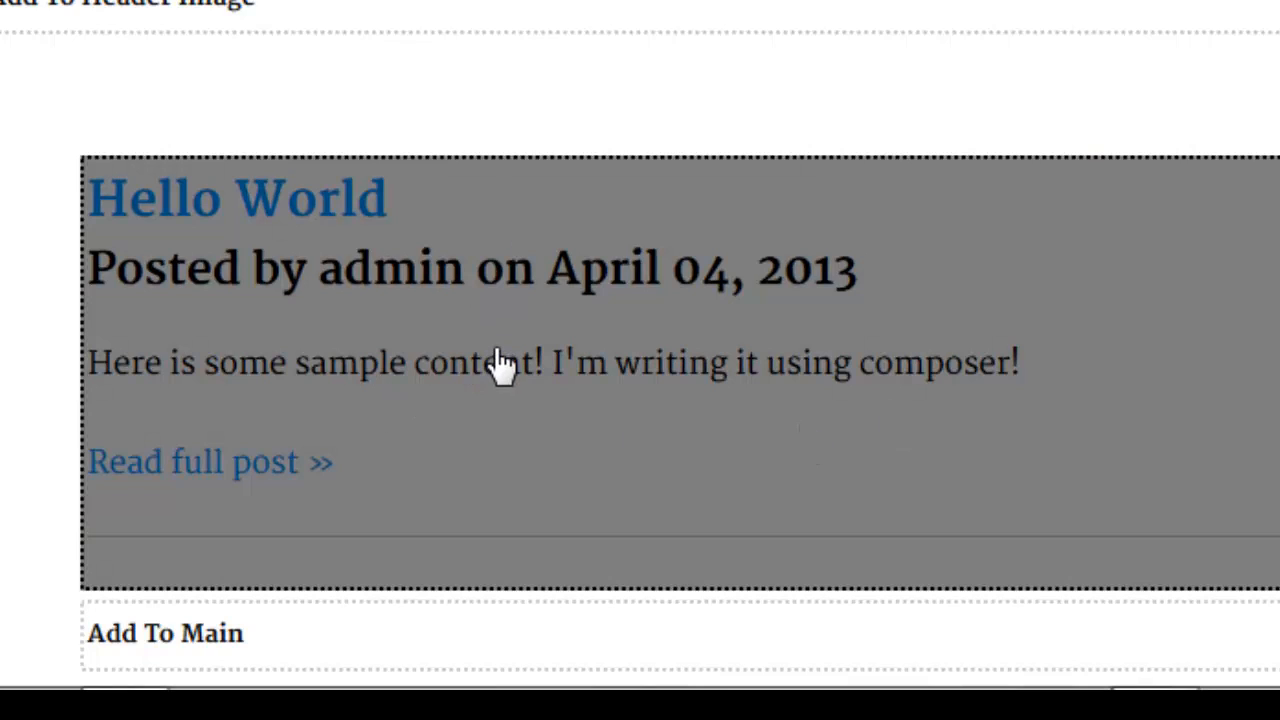
pyautogui.moveTo(272, 292)
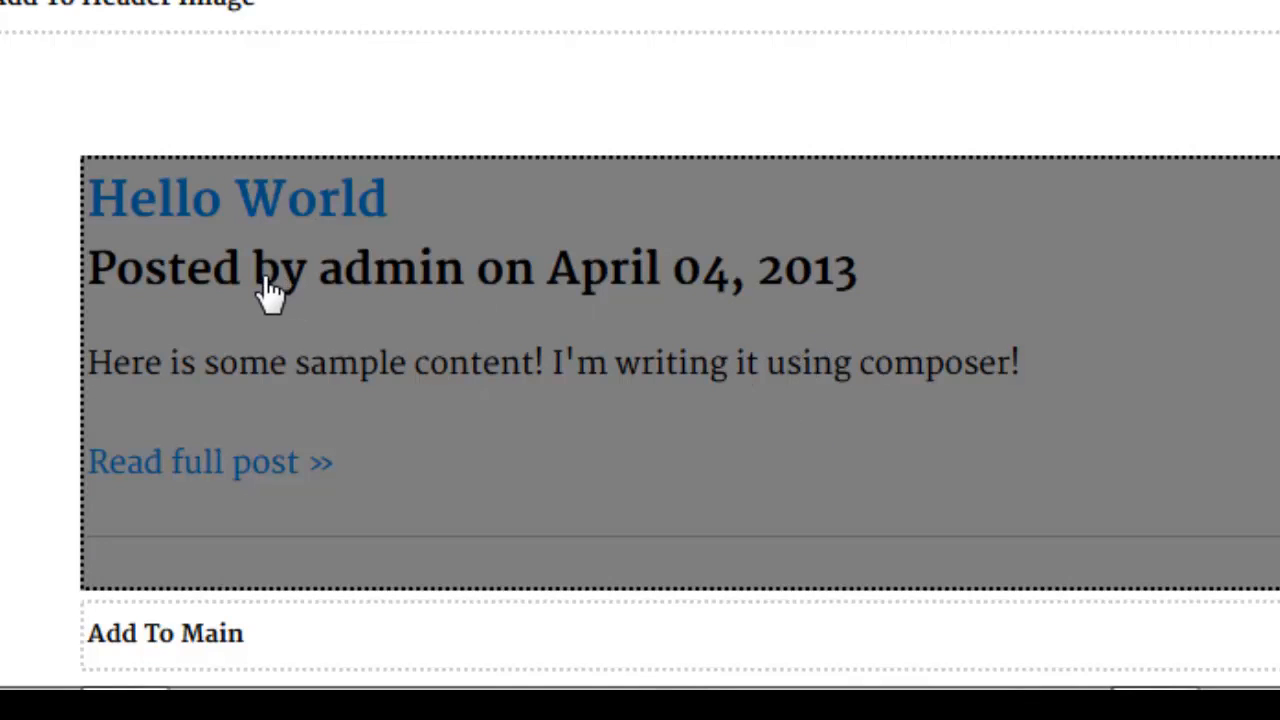
pyautogui.moveTo(584, 296)
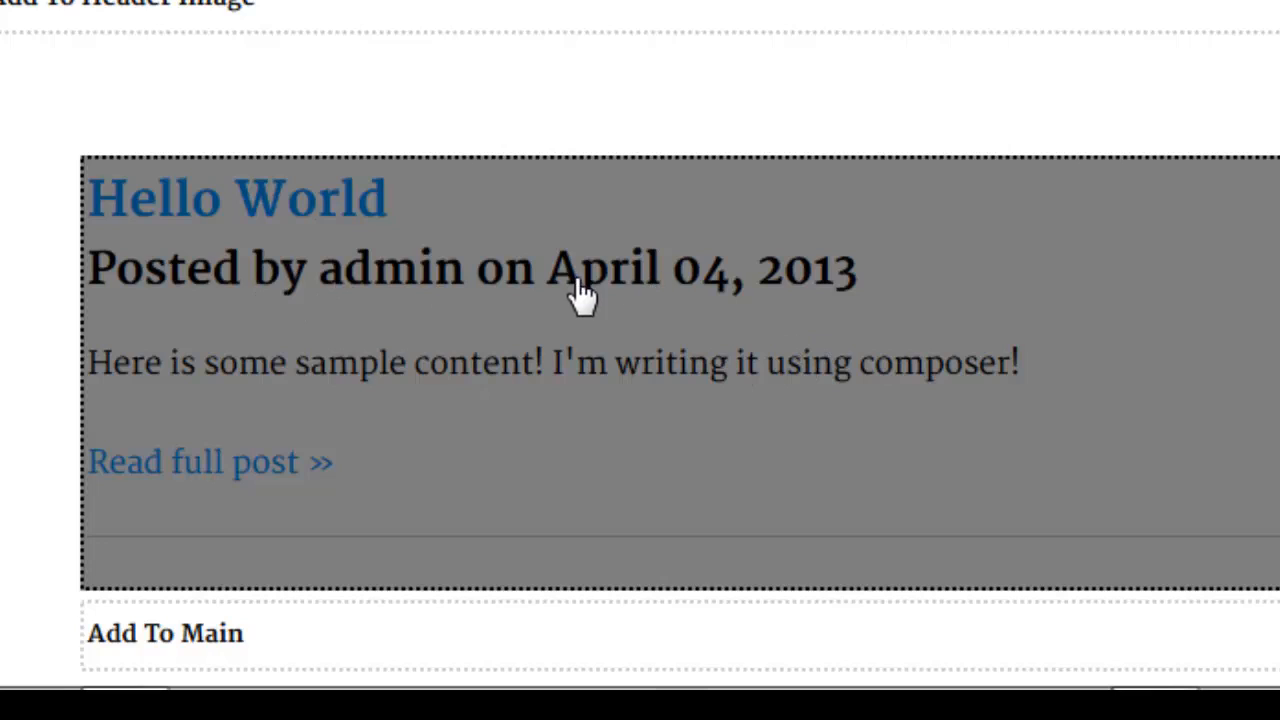
pyautogui.moveTo(920, 324)
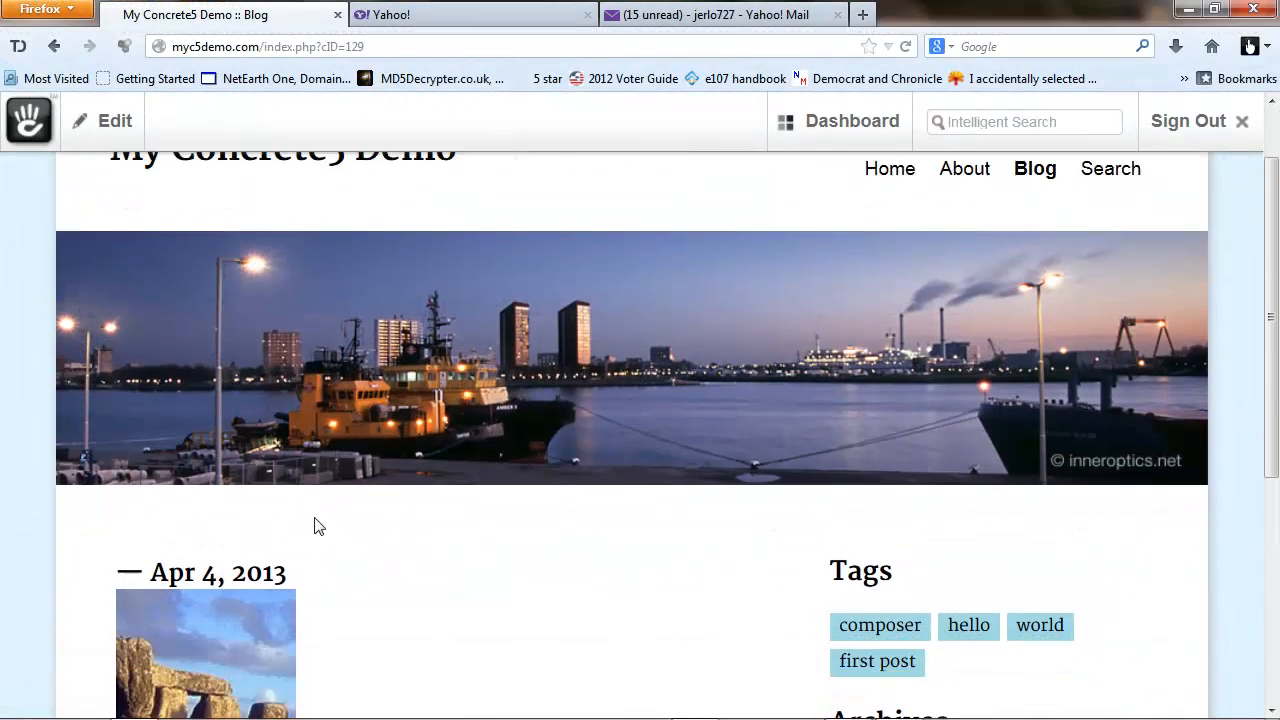
# Scroll down the Blog page to reach the Hello World post title
pyautogui.scroll(-3)
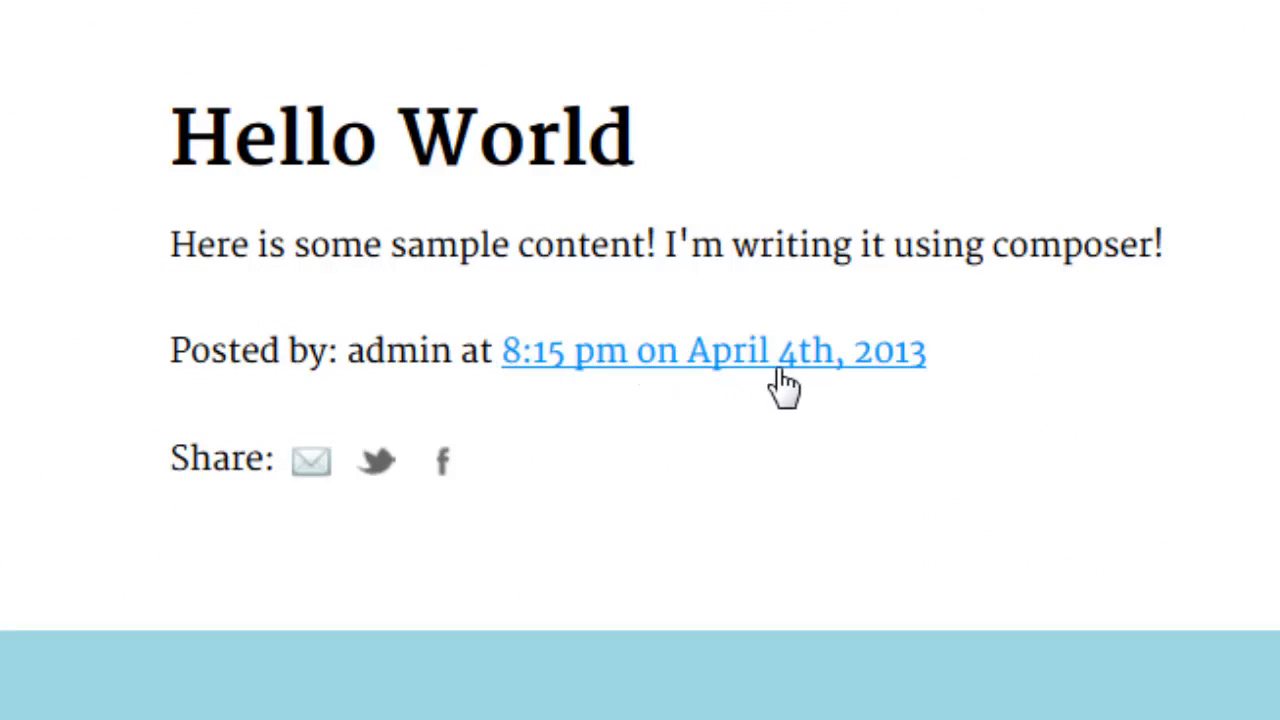
pyautogui.moveTo(692, 470)
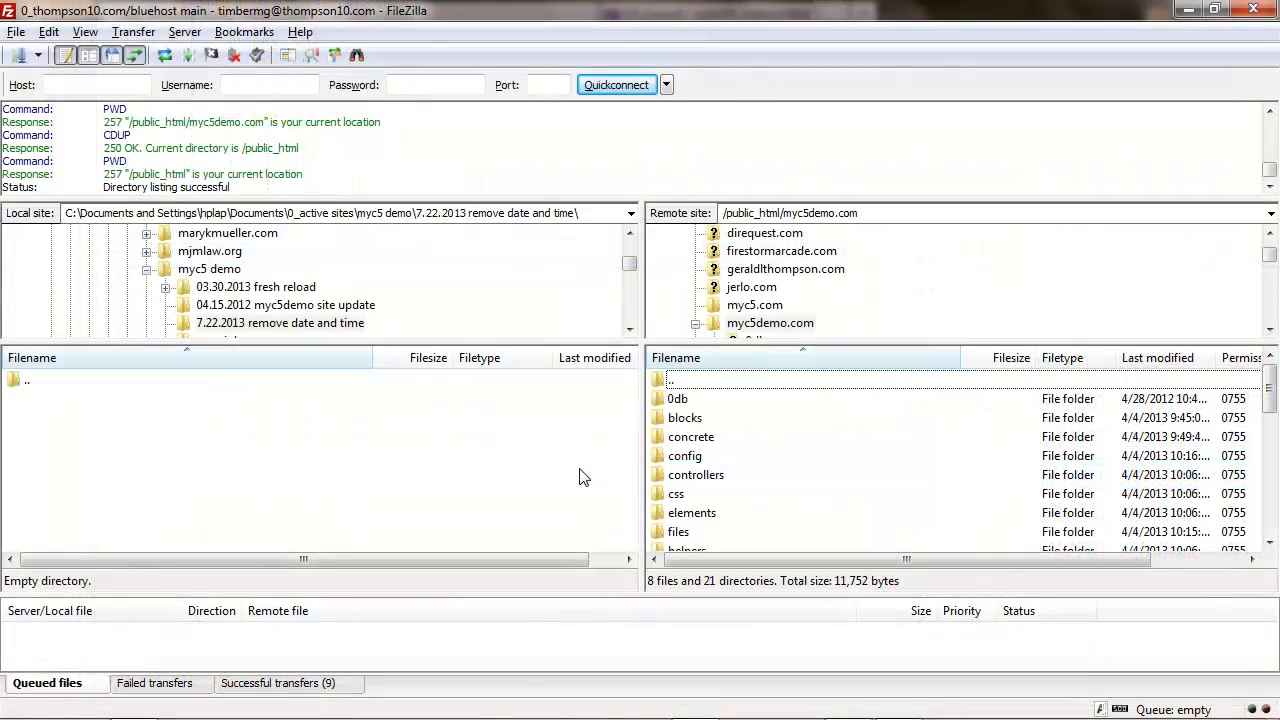
pyautogui.moveTo(696, 500)
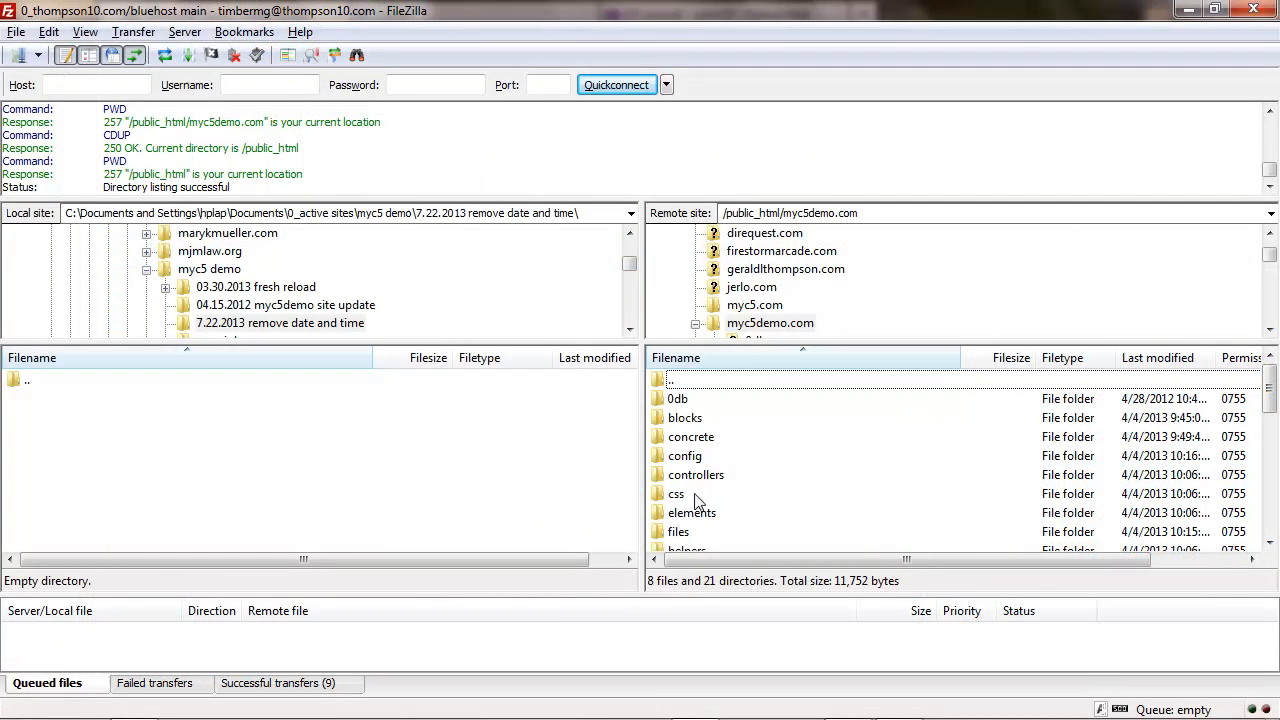
pyautogui.moveTo(756, 504)
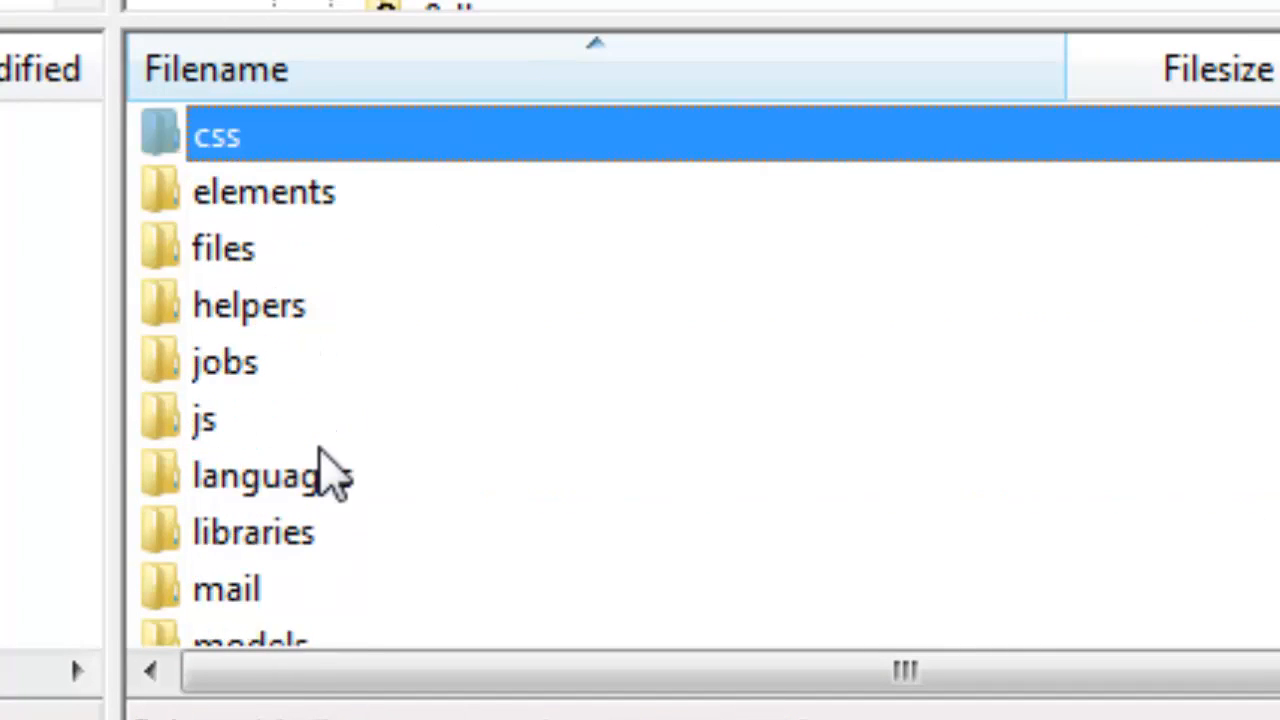
# Open the server's themes folder, then its theme folder, and select blog_entry.php
pyautogui.scroll(-3)
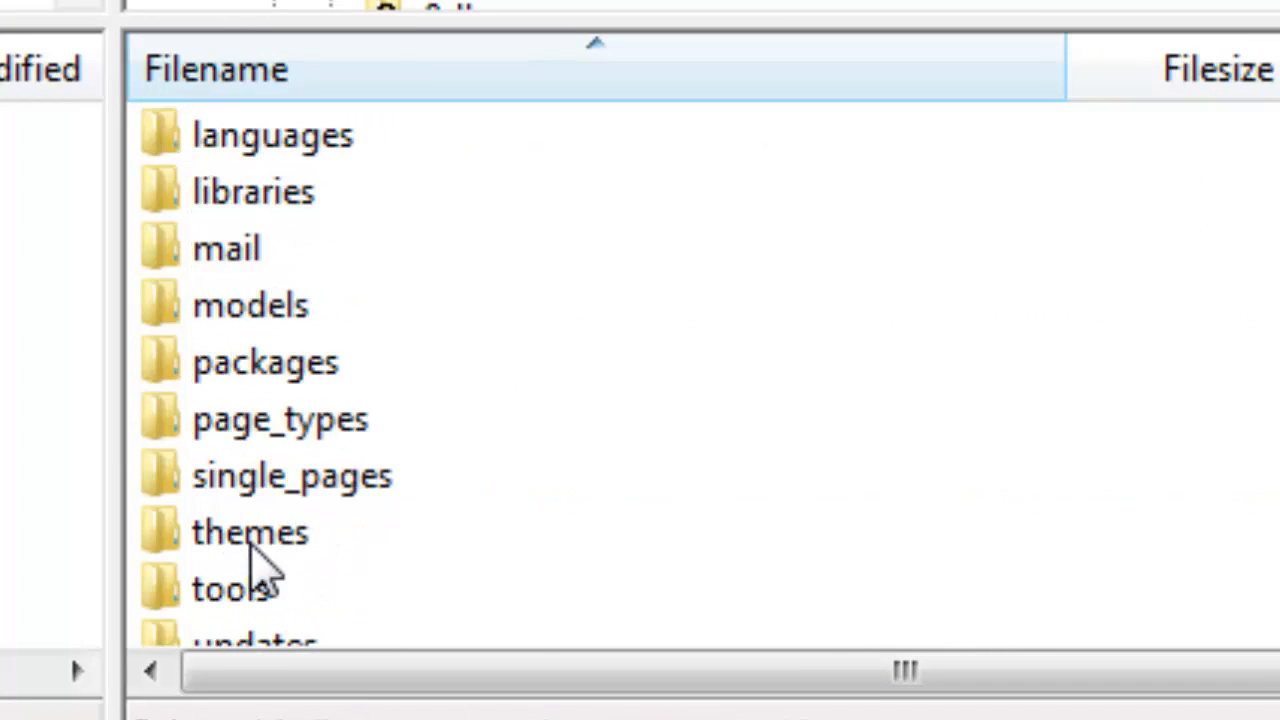
pyautogui.doubleClick(250, 532)
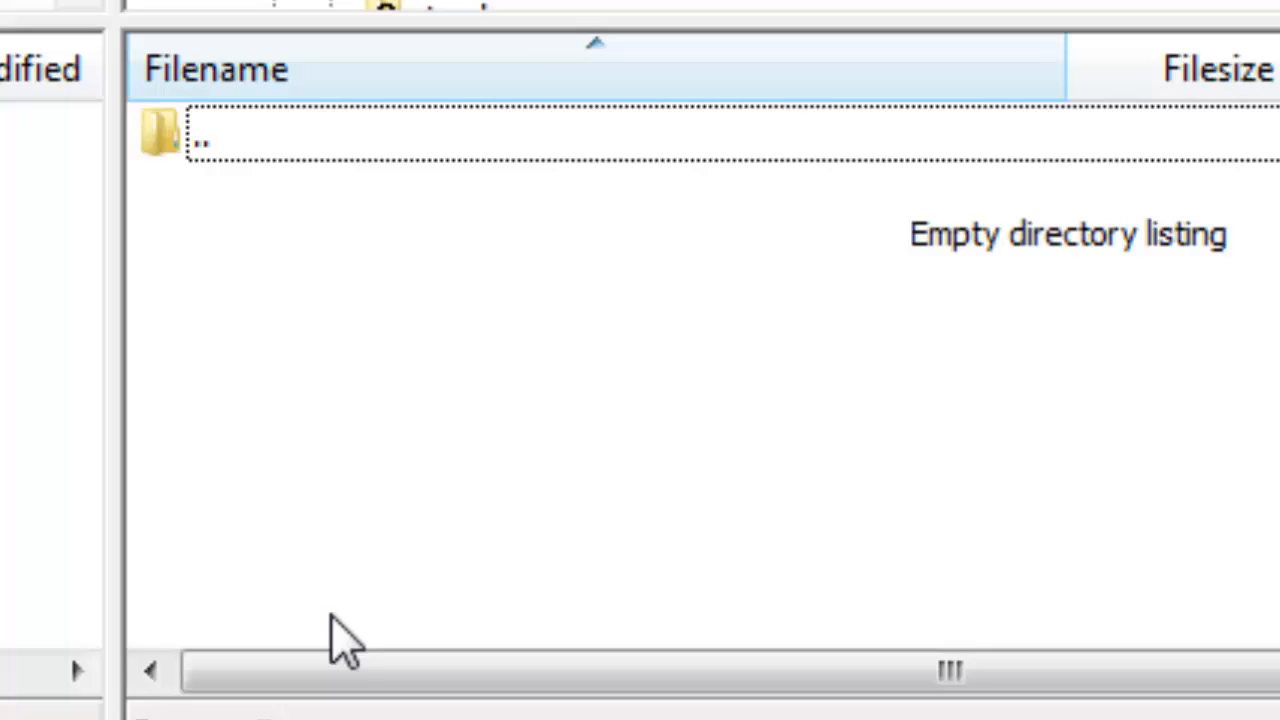
pyautogui.moveTo(176, 160)
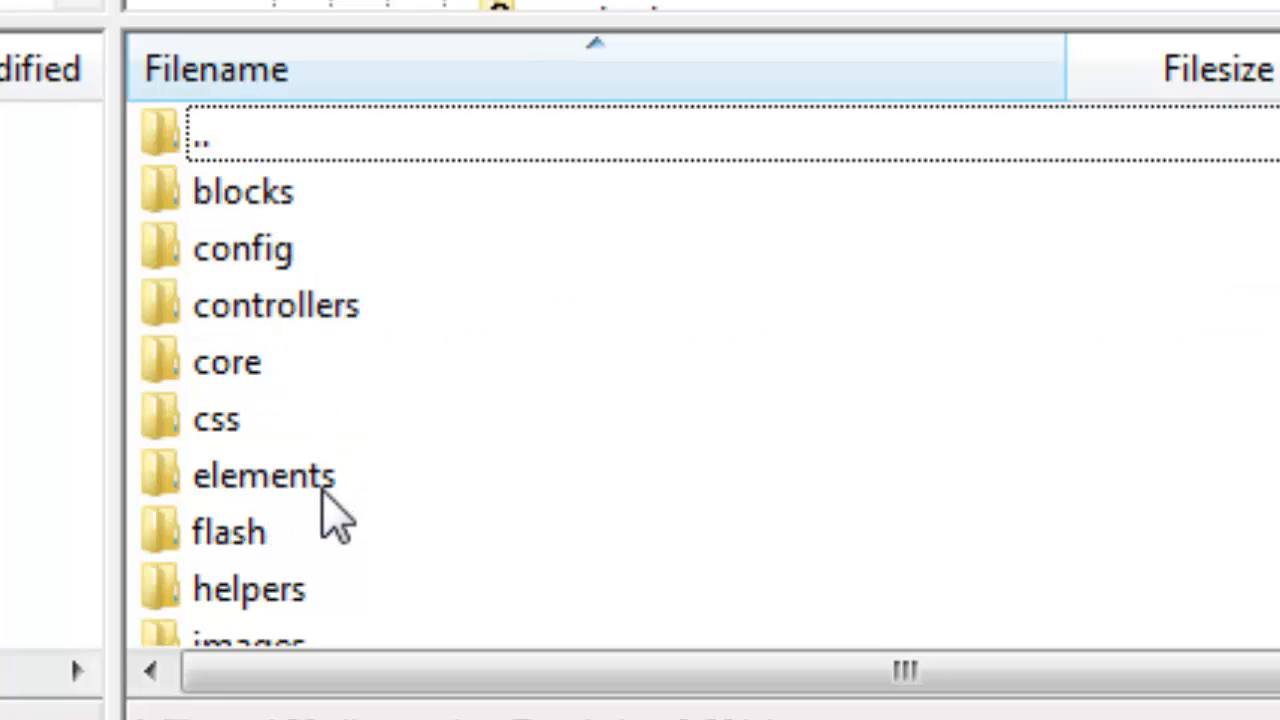
pyautogui.scroll(-3)
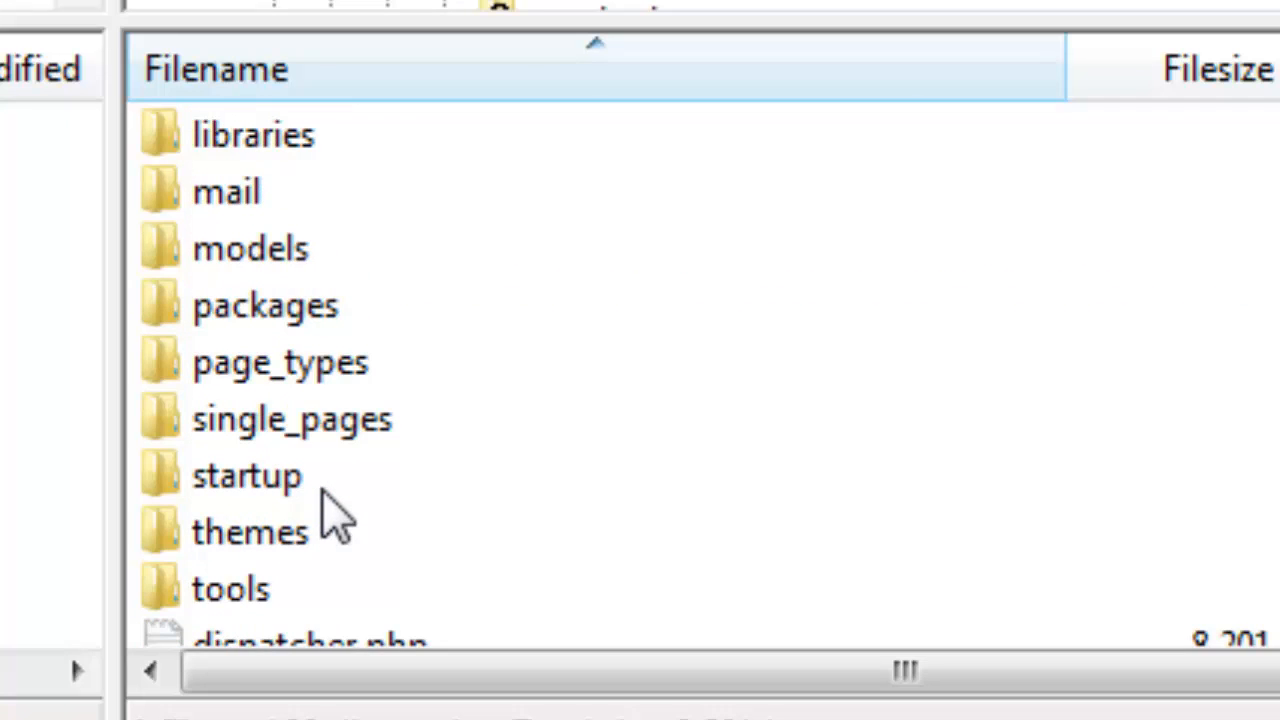
pyautogui.doubleClick(248, 532)
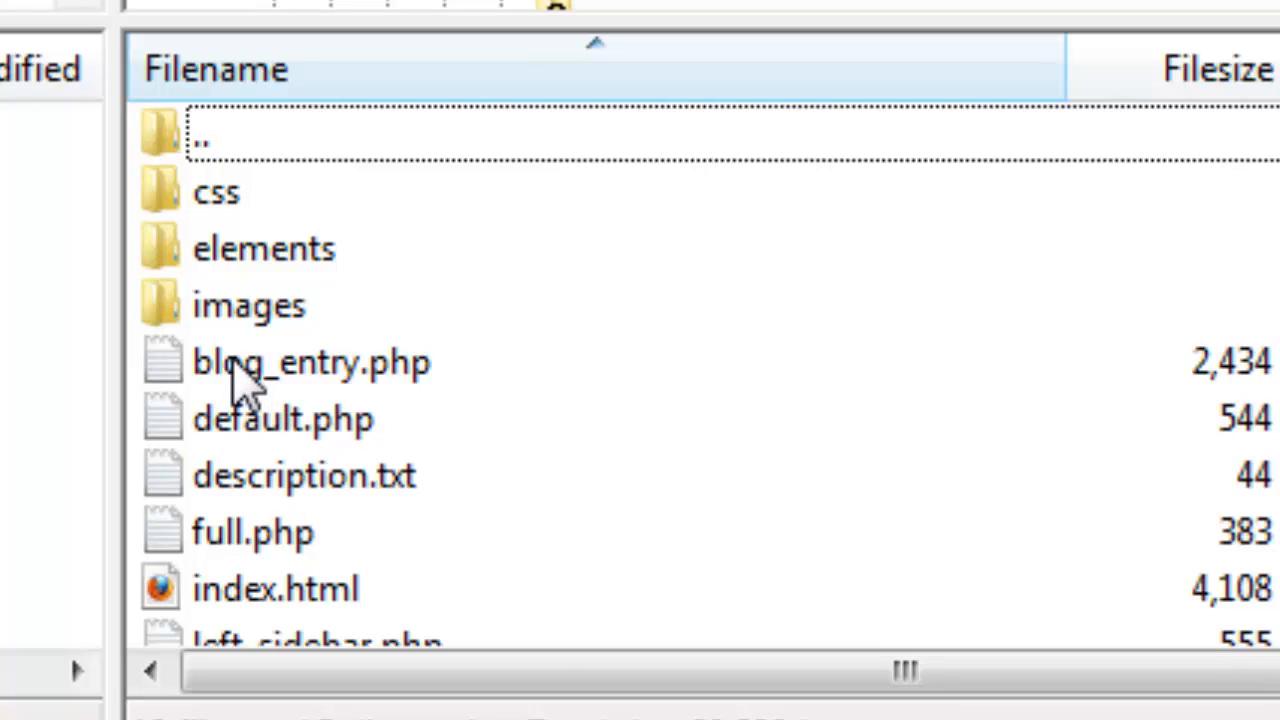
pyautogui.click(312, 362)
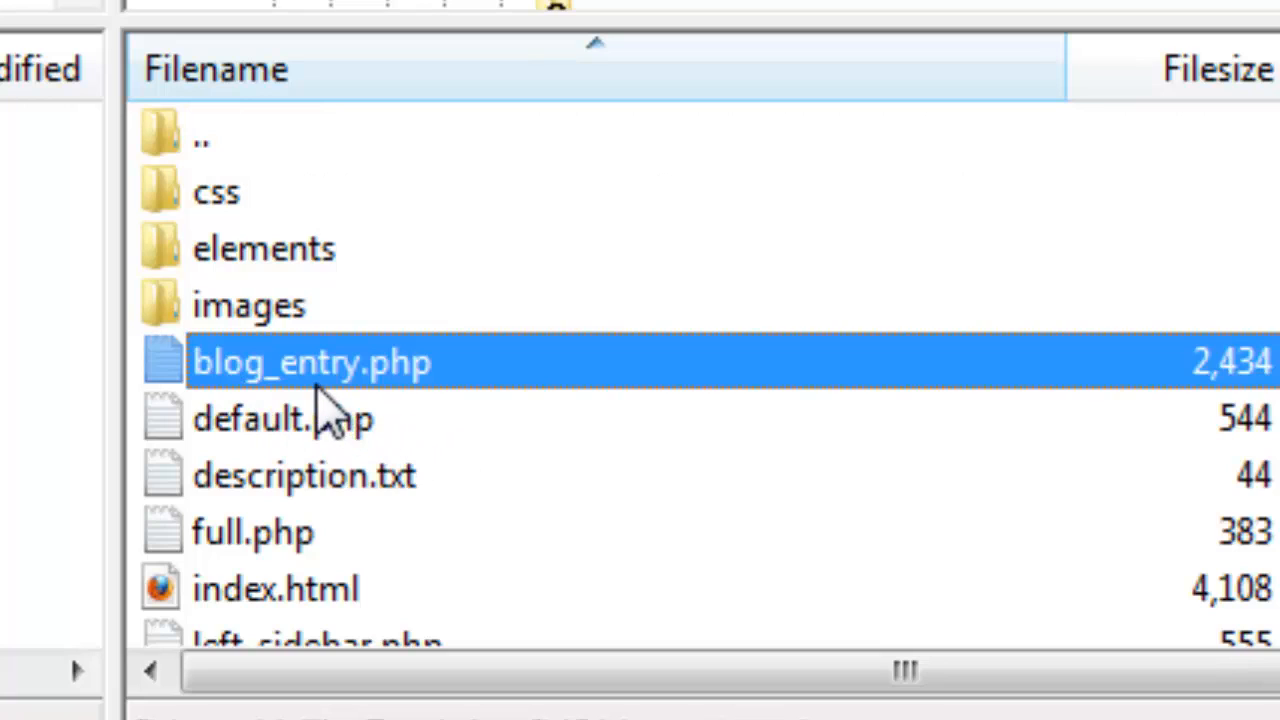
pyautogui.moveTo(330, 384)
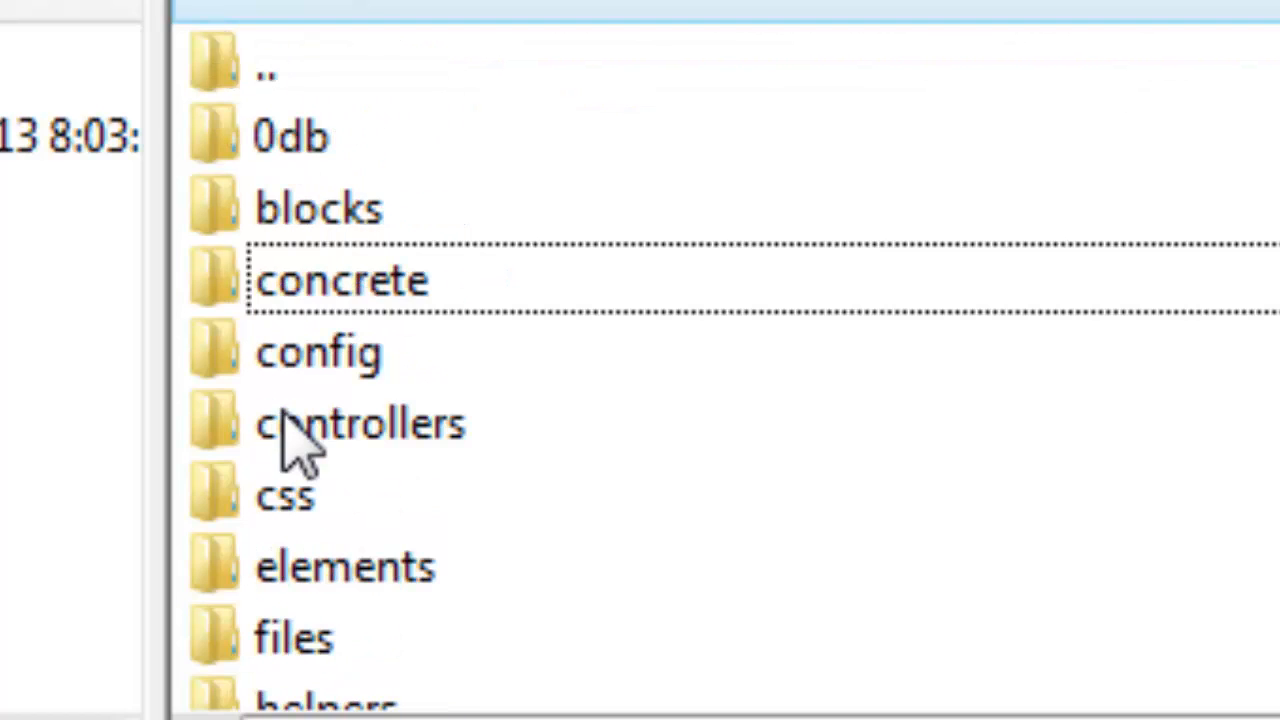
pyautogui.moveTo(230, 250)
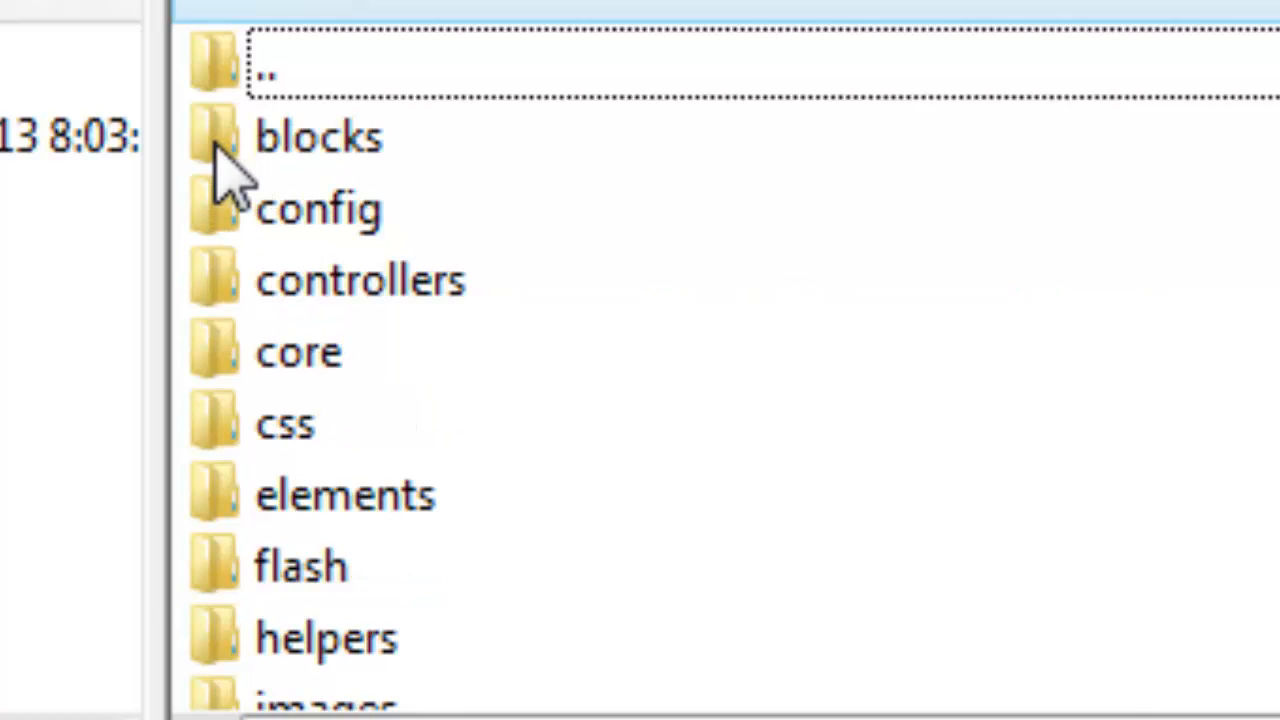
# Open the page_list block folder inside concrete/blocks on the server
pyautogui.scroll(-3)
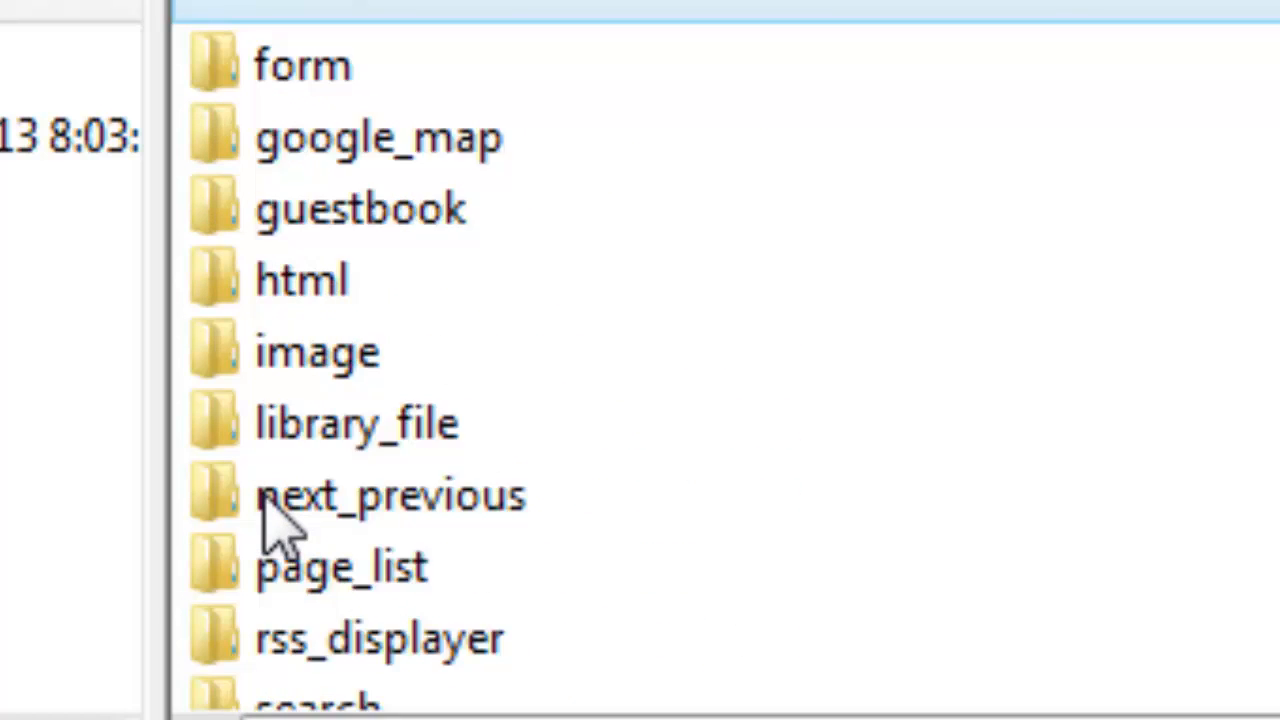
pyautogui.click(340, 566)
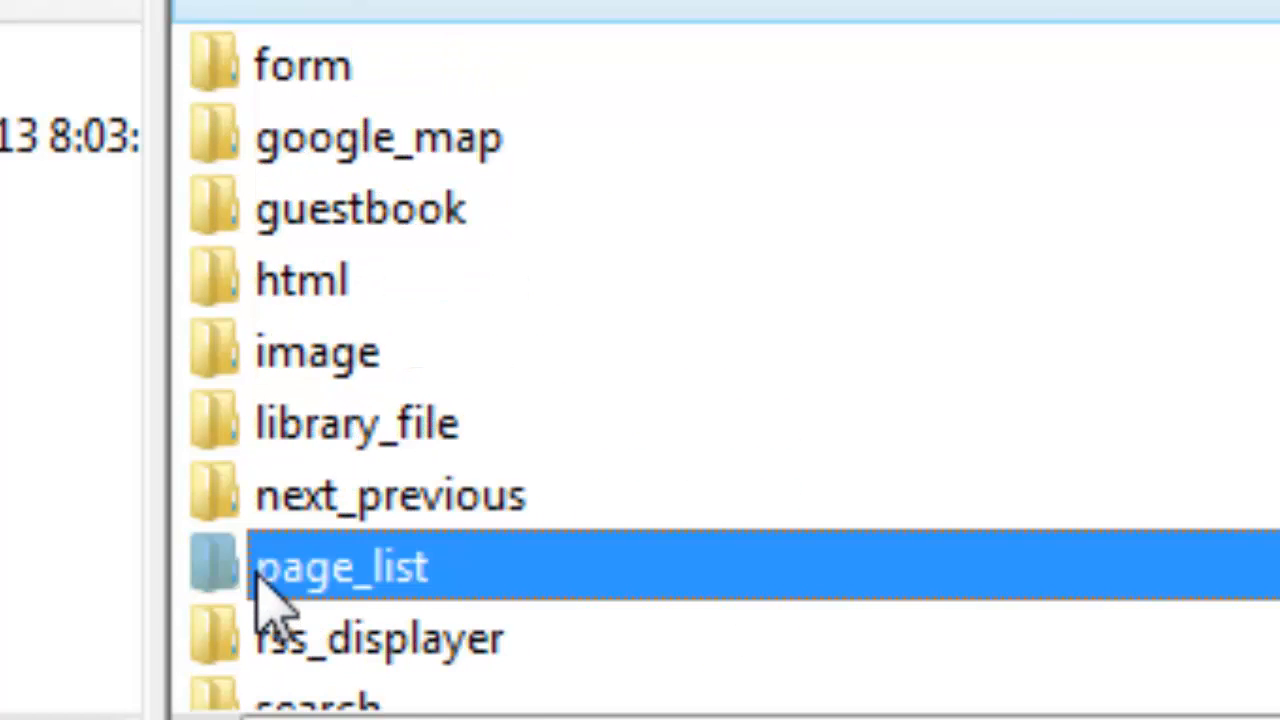
pyautogui.doubleClick(340, 564)
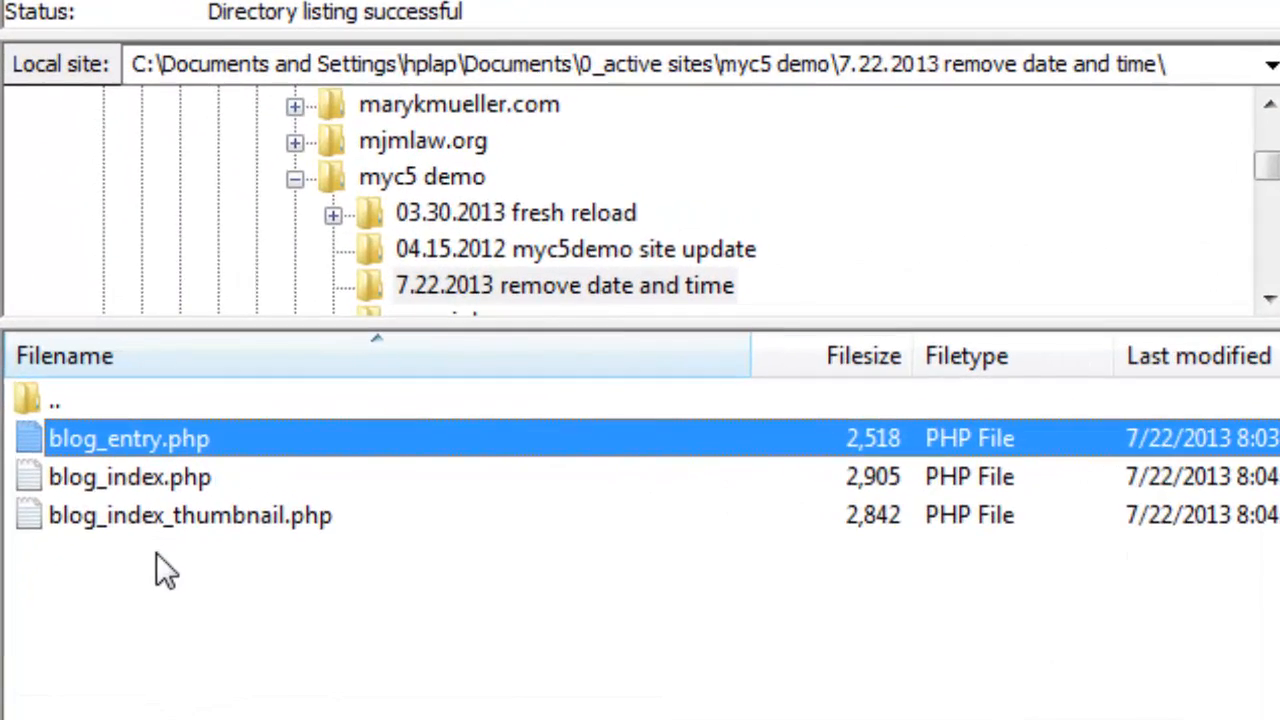
# Edit the three selected template files, confirming the reopen prompt for each
pyautogui.rightClick(164, 490)
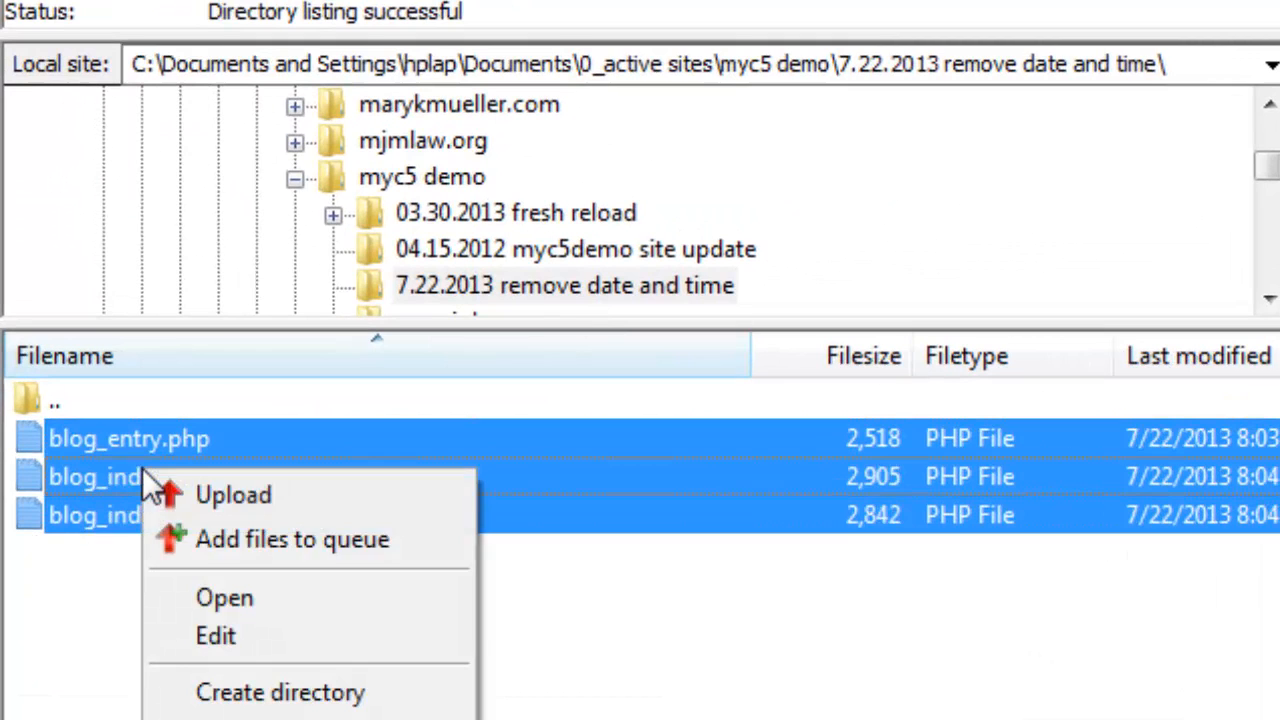
pyautogui.moveTo(230, 636)
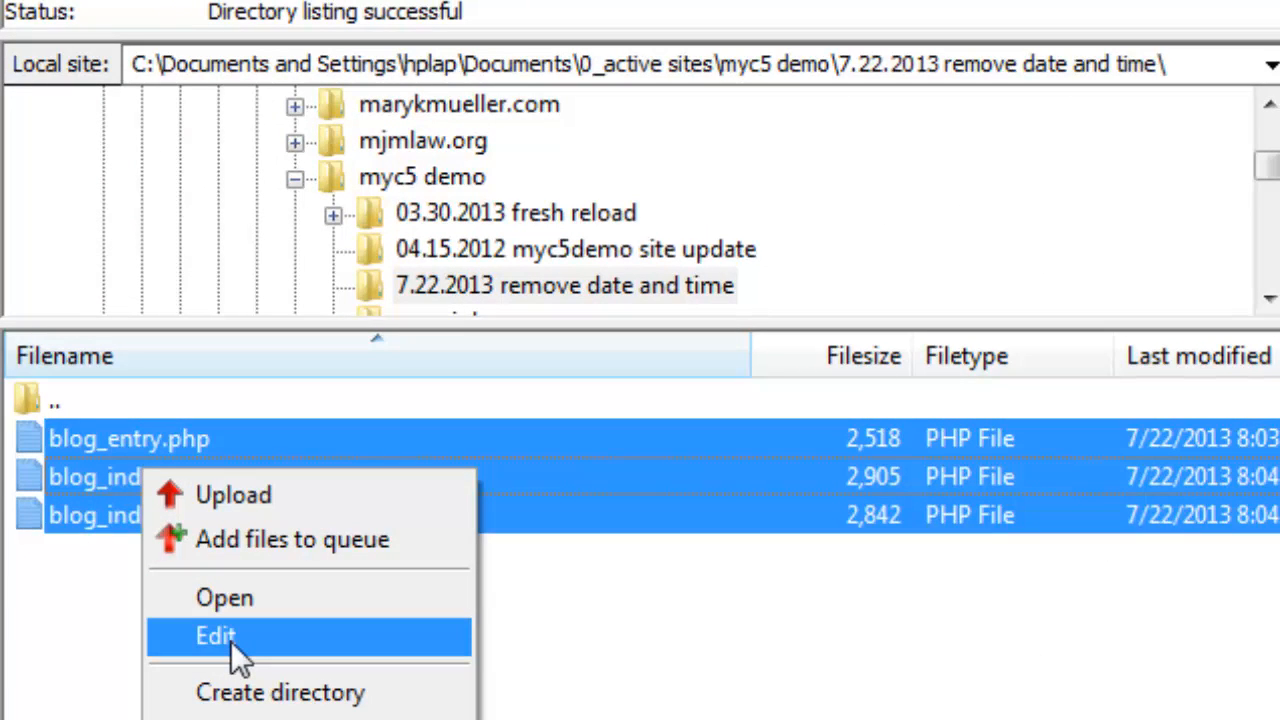
pyautogui.click(216, 636)
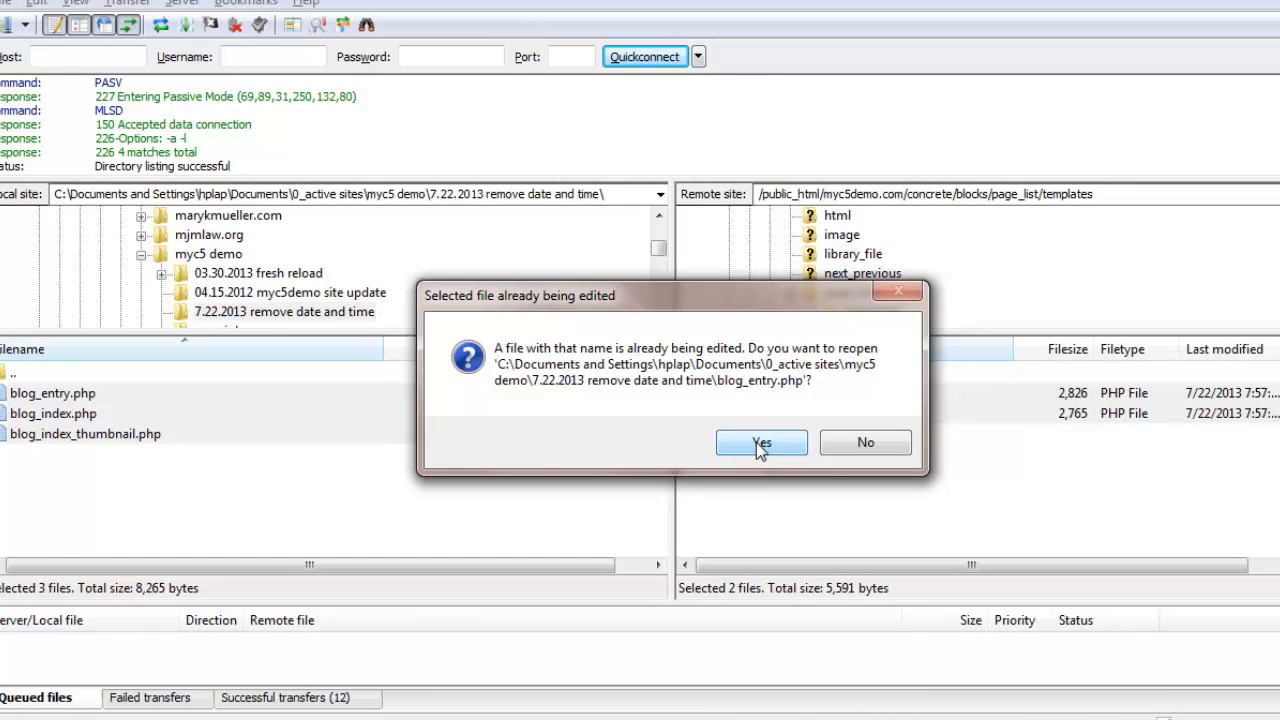
pyautogui.click(760, 442)
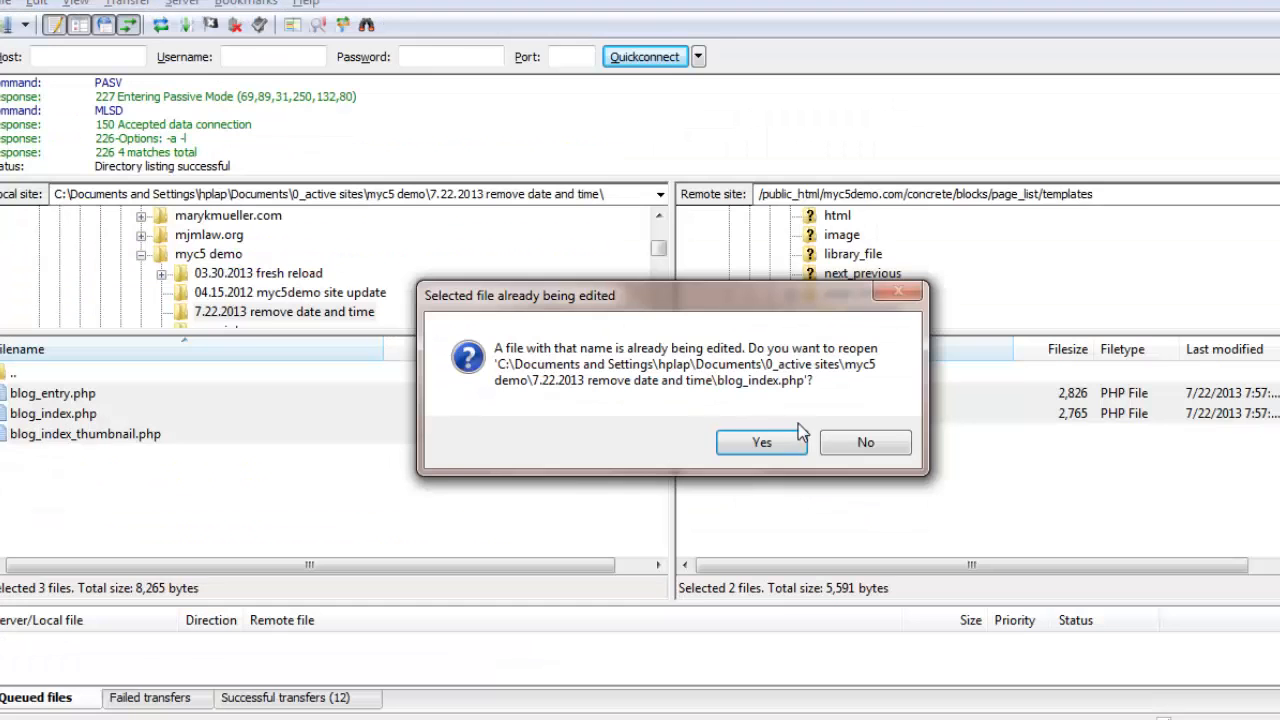
pyautogui.click(760, 442)
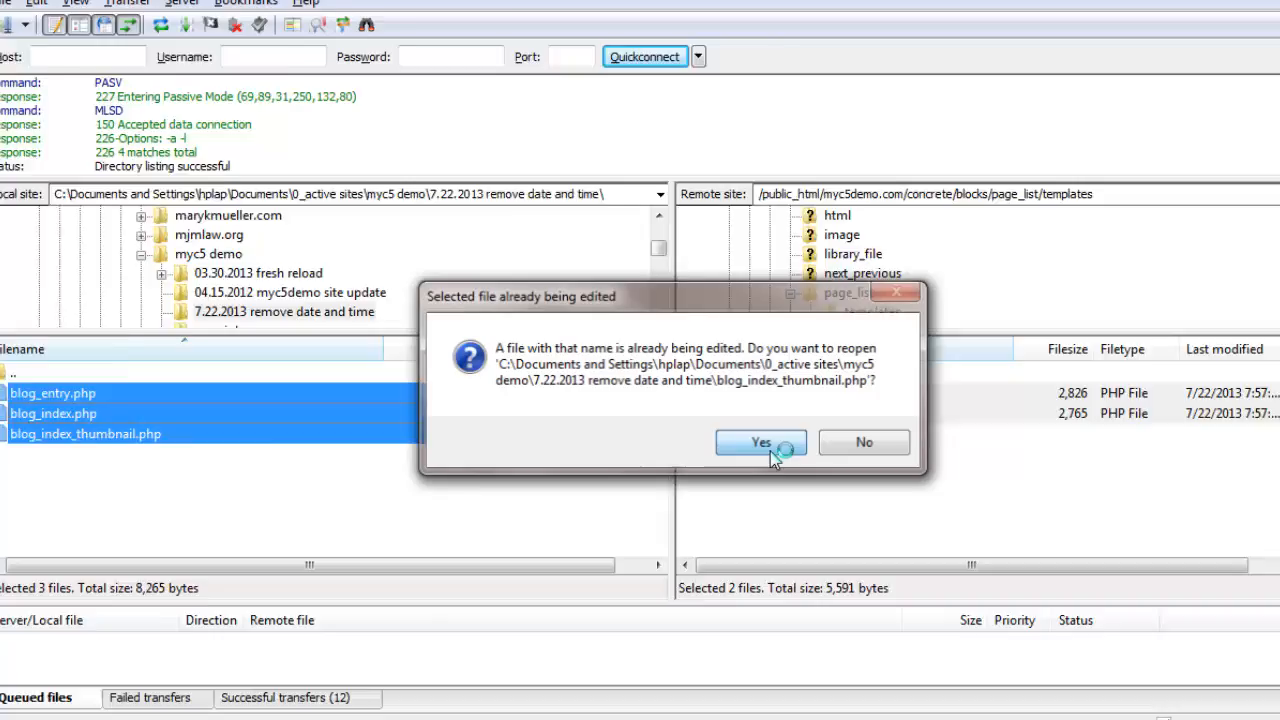
pyautogui.click(760, 442)
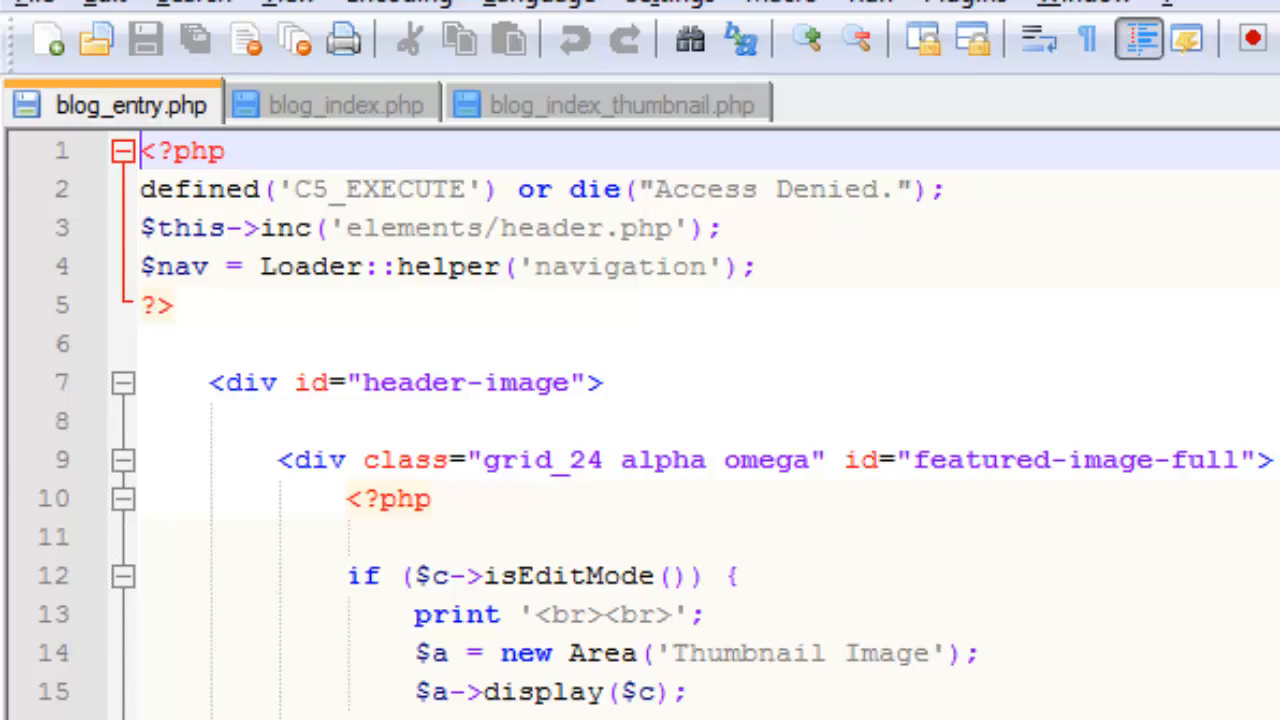
# Wrap blog_entry.php's Posted-by paragraph and share block in an HTML comment
pyautogui.scroll(-3)
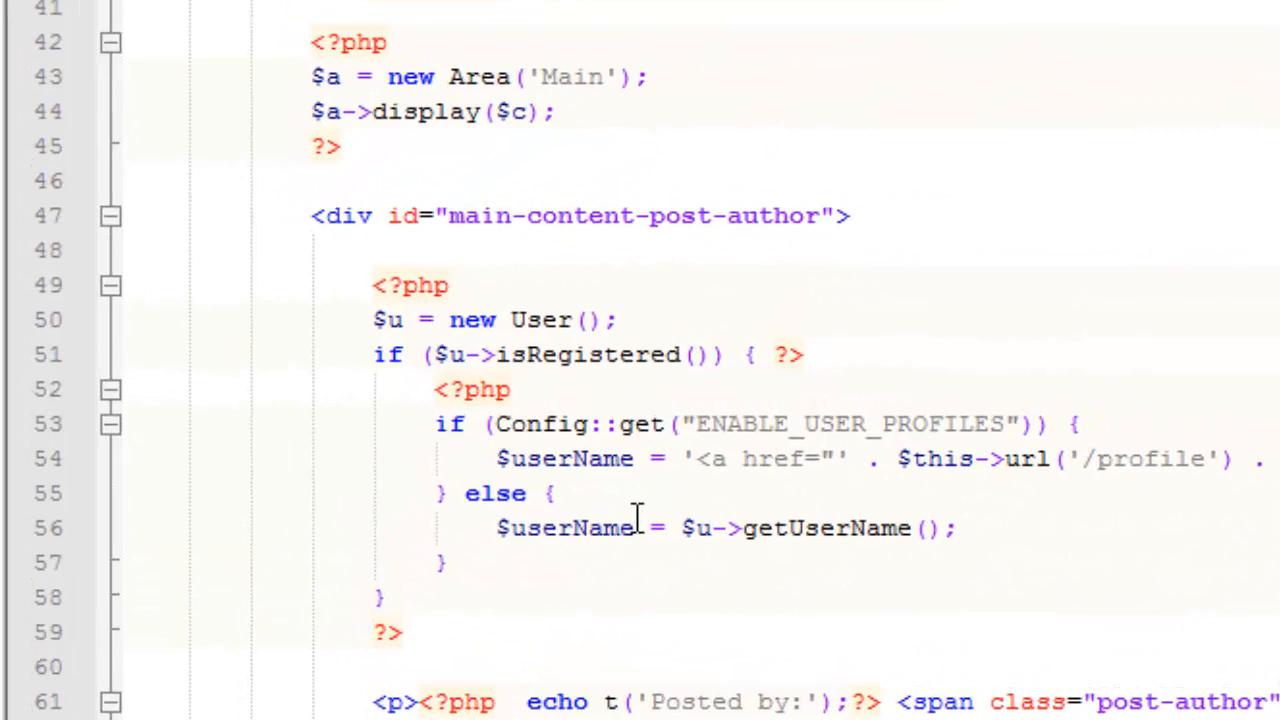
pyautogui.scroll(-3)
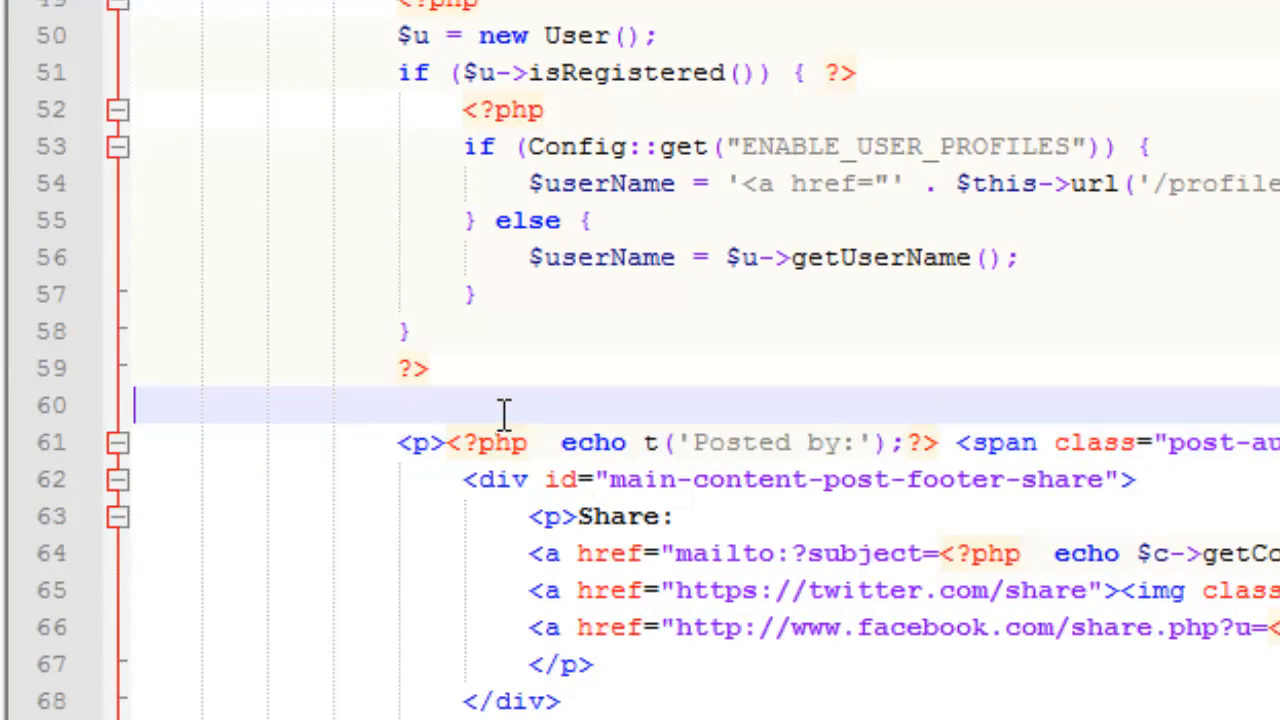
pyautogui.moveTo(540, 404)
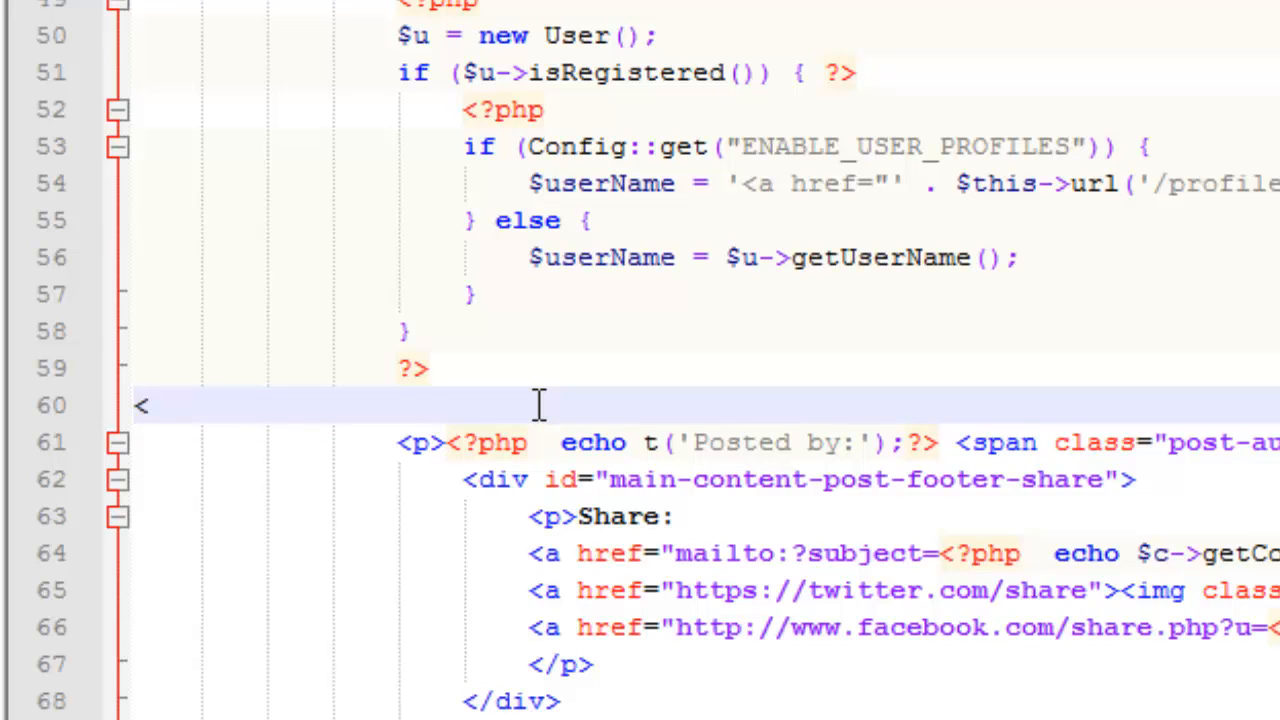
pyautogui.write('<!')
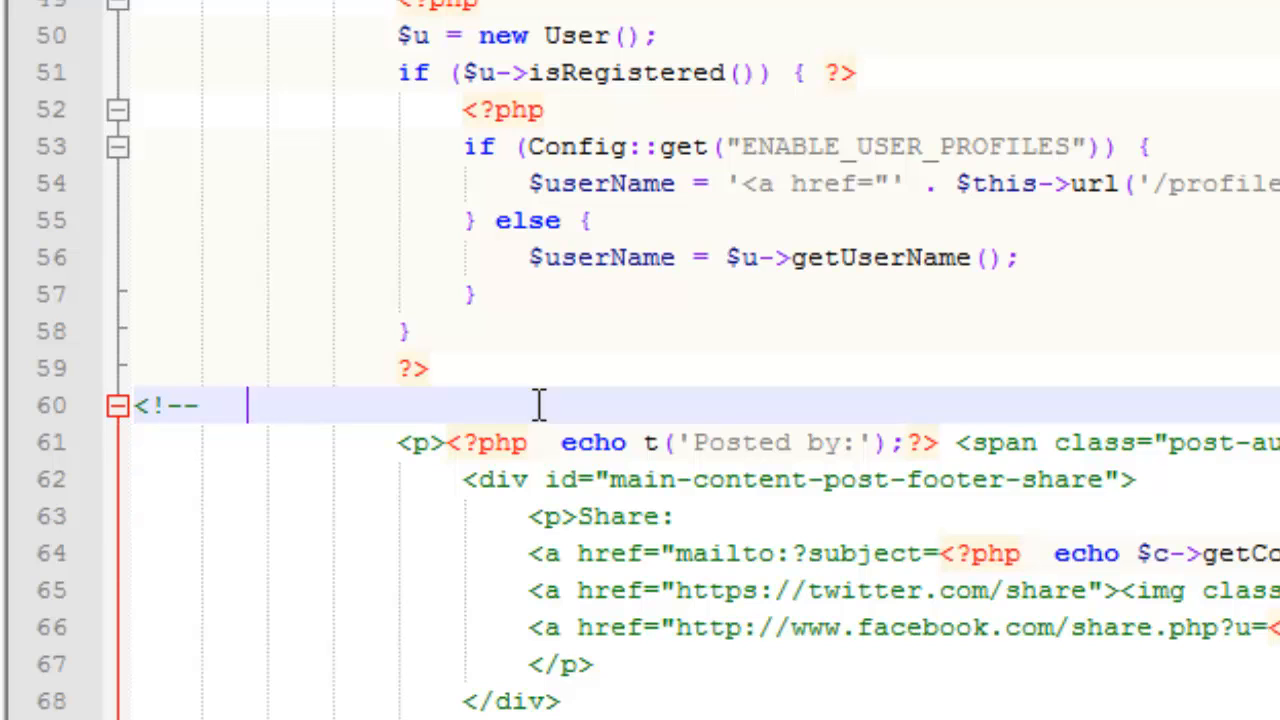
pyautogui.write('-->')
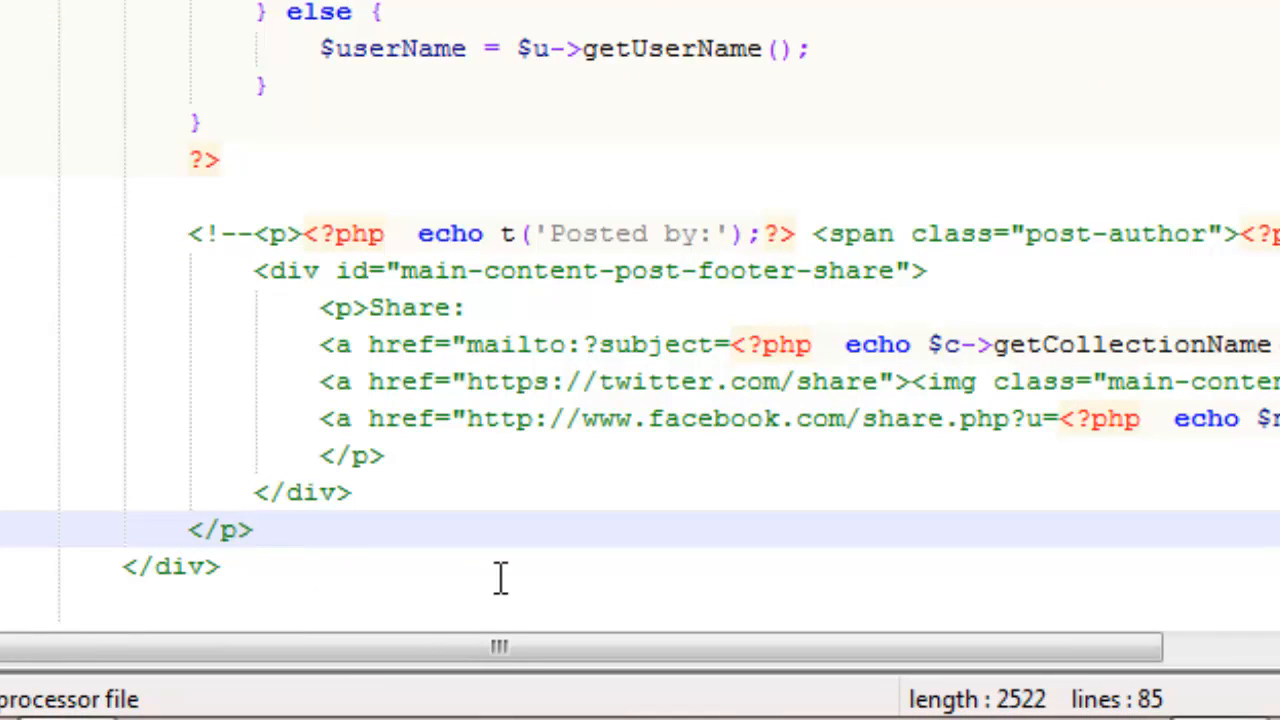
pyautogui.write('-->')
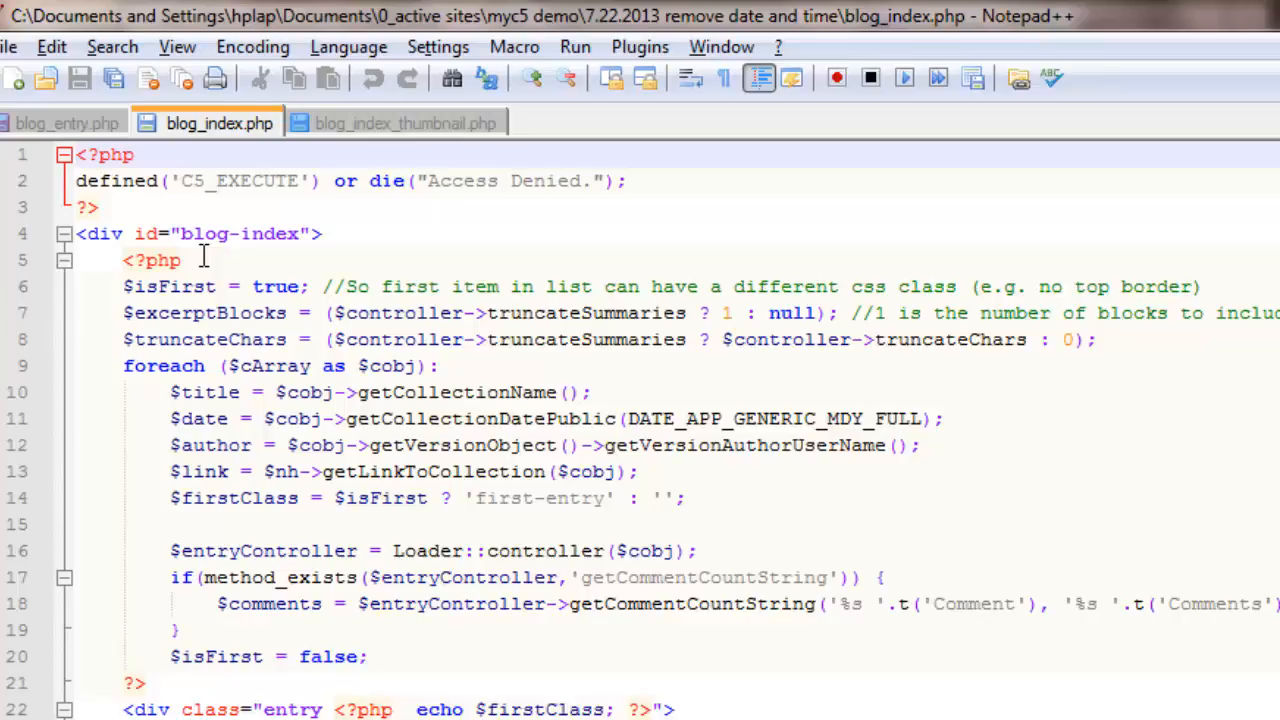
# Comment out blog_index.php's h4 Posted-by heading and bring up blog_index_thumbnail.php
pyautogui.scroll(-3)
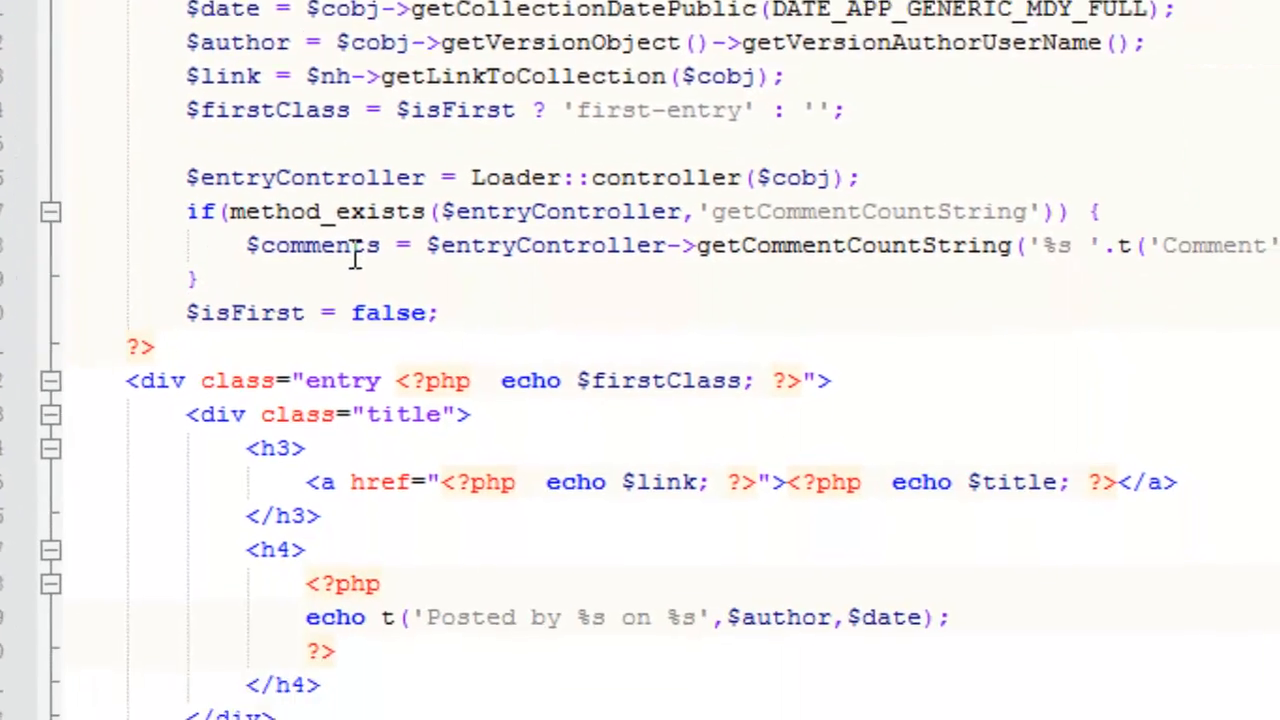
pyautogui.scroll(-3)
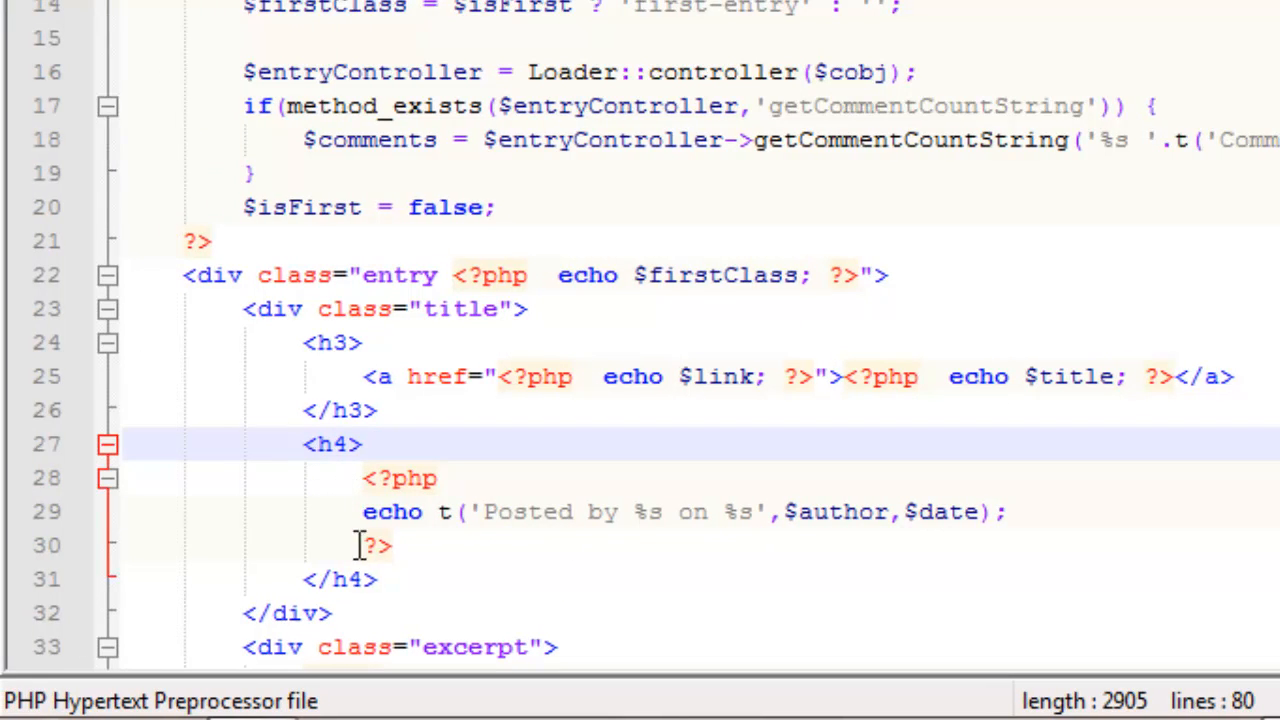
pyautogui.moveTo(528, 500)
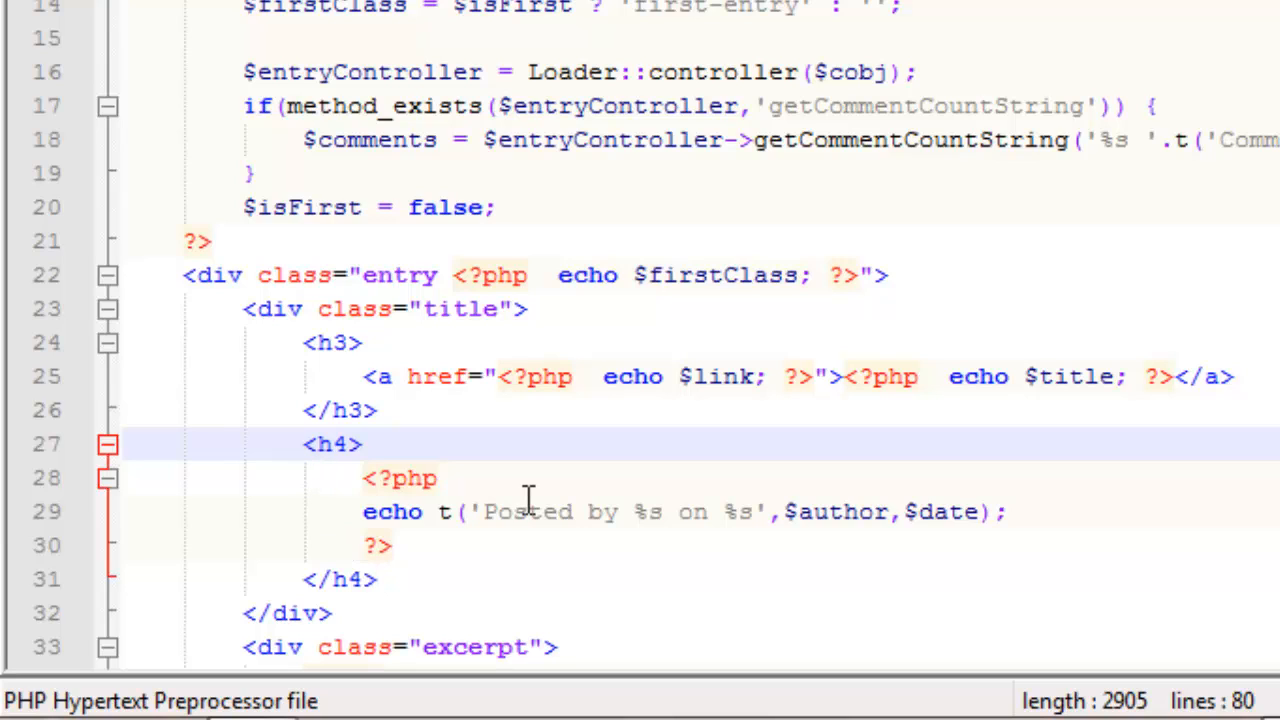
pyautogui.write('<')
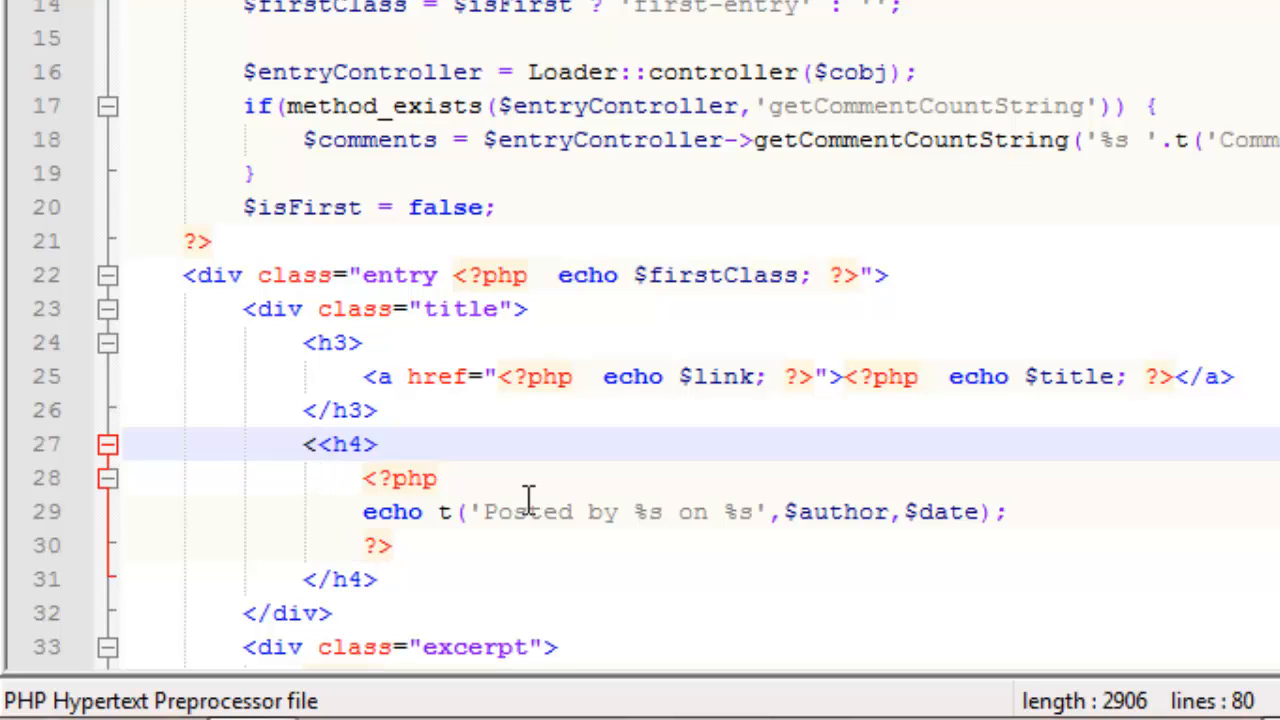
pyautogui.write('!--')
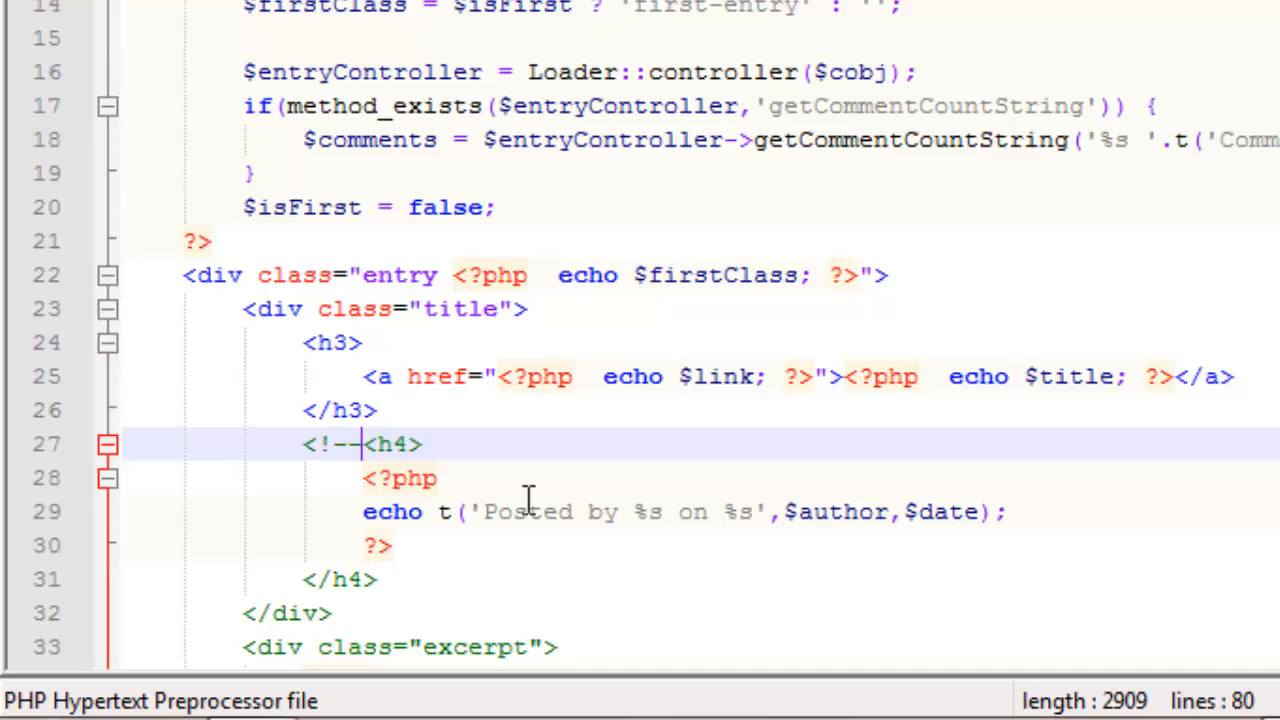
pyautogui.moveTo(408, 598)
pyautogui.write('-->')
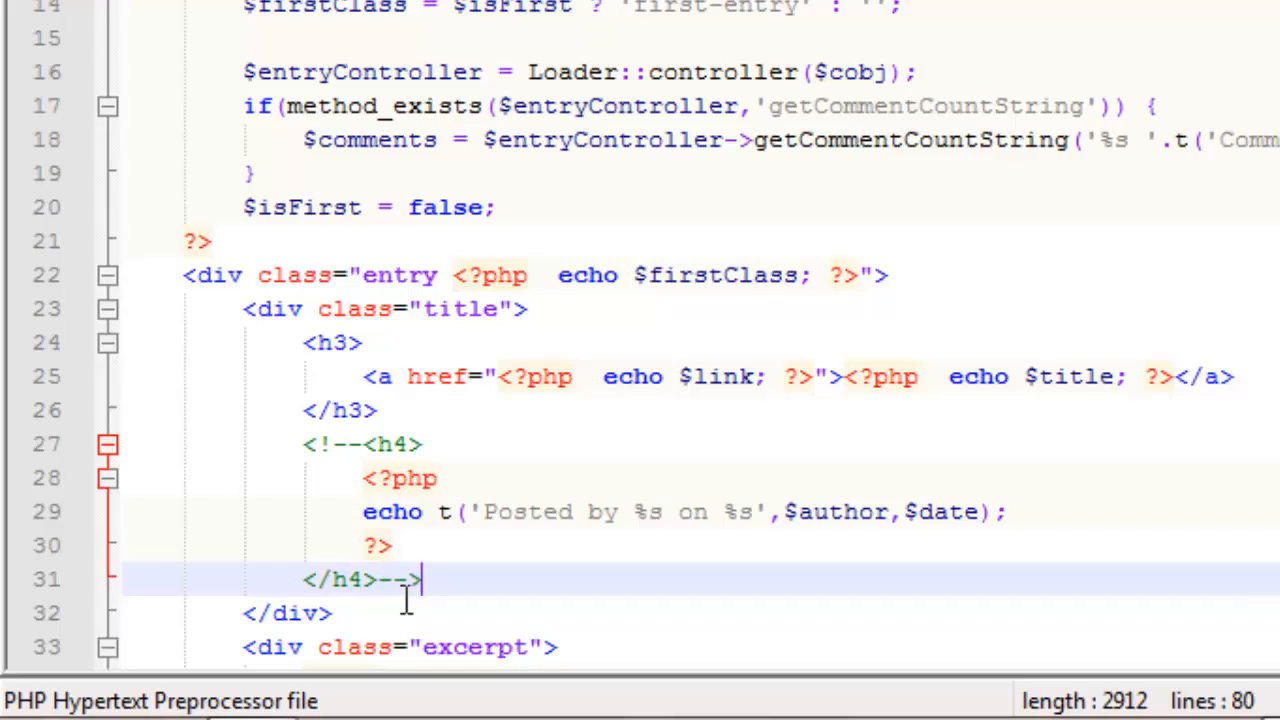
pyautogui.scroll(-3)
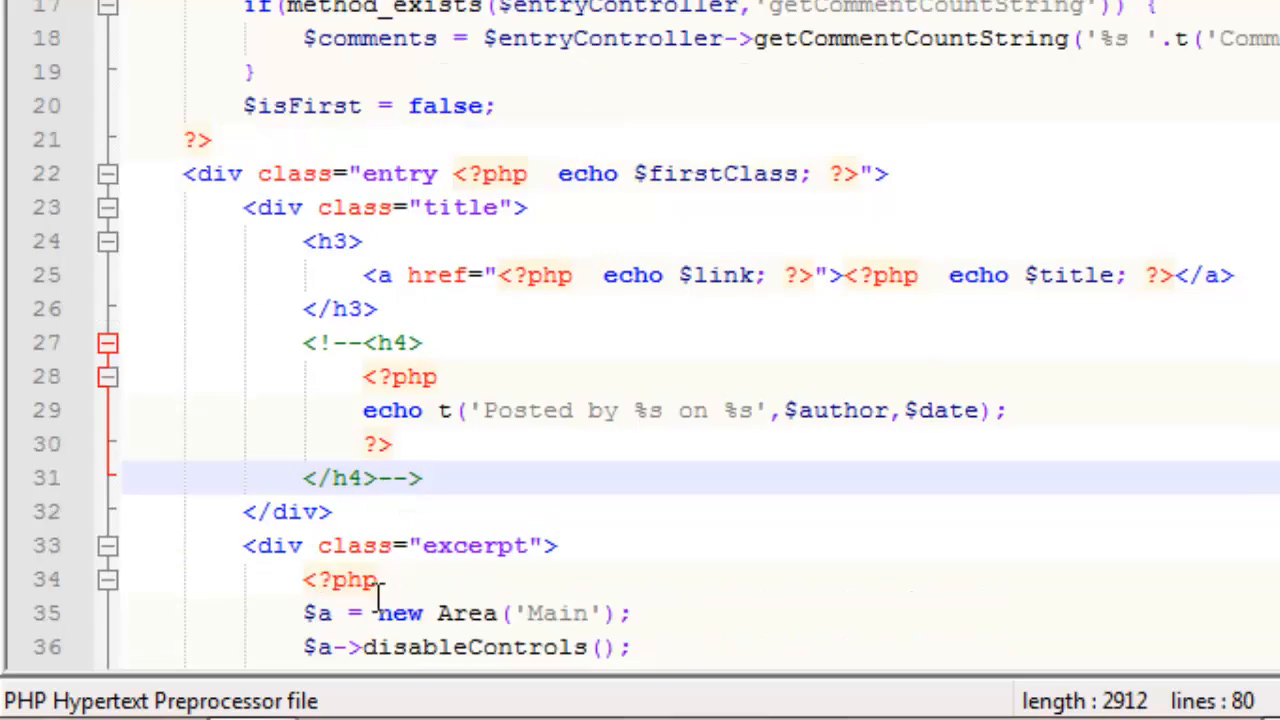
pyautogui.click(460, 148)
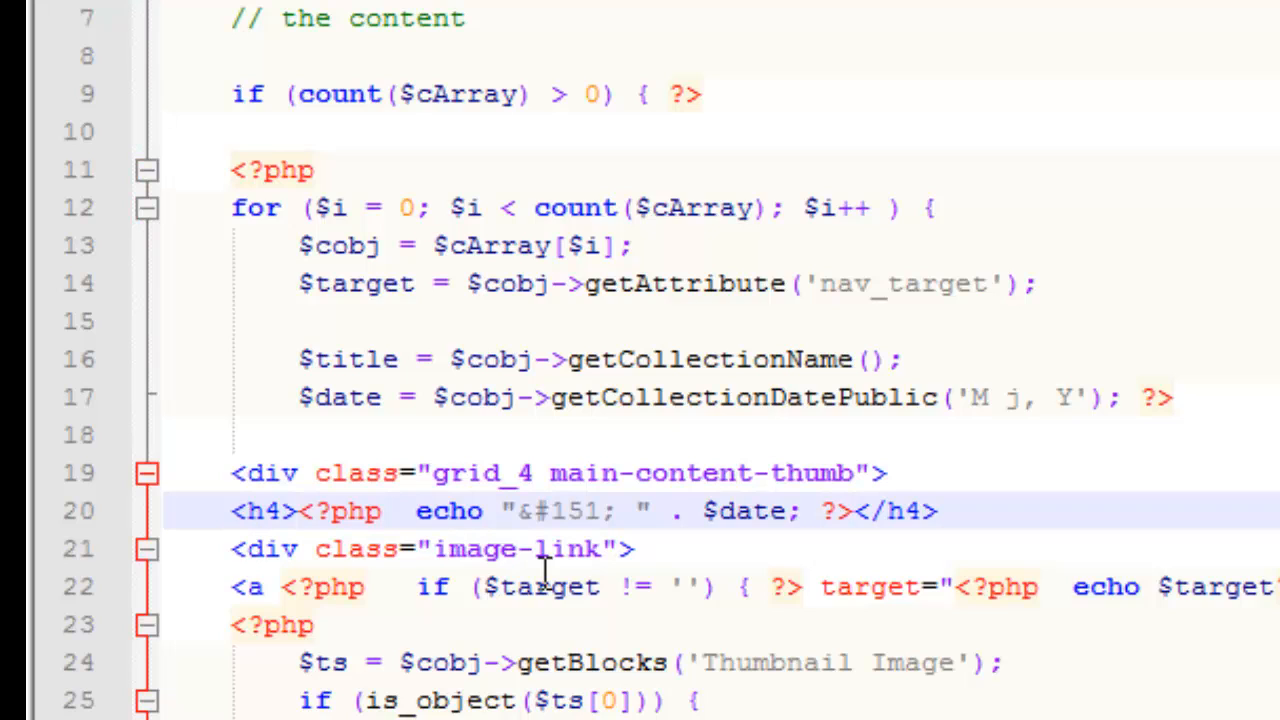
pyautogui.moveTo(536, 558)
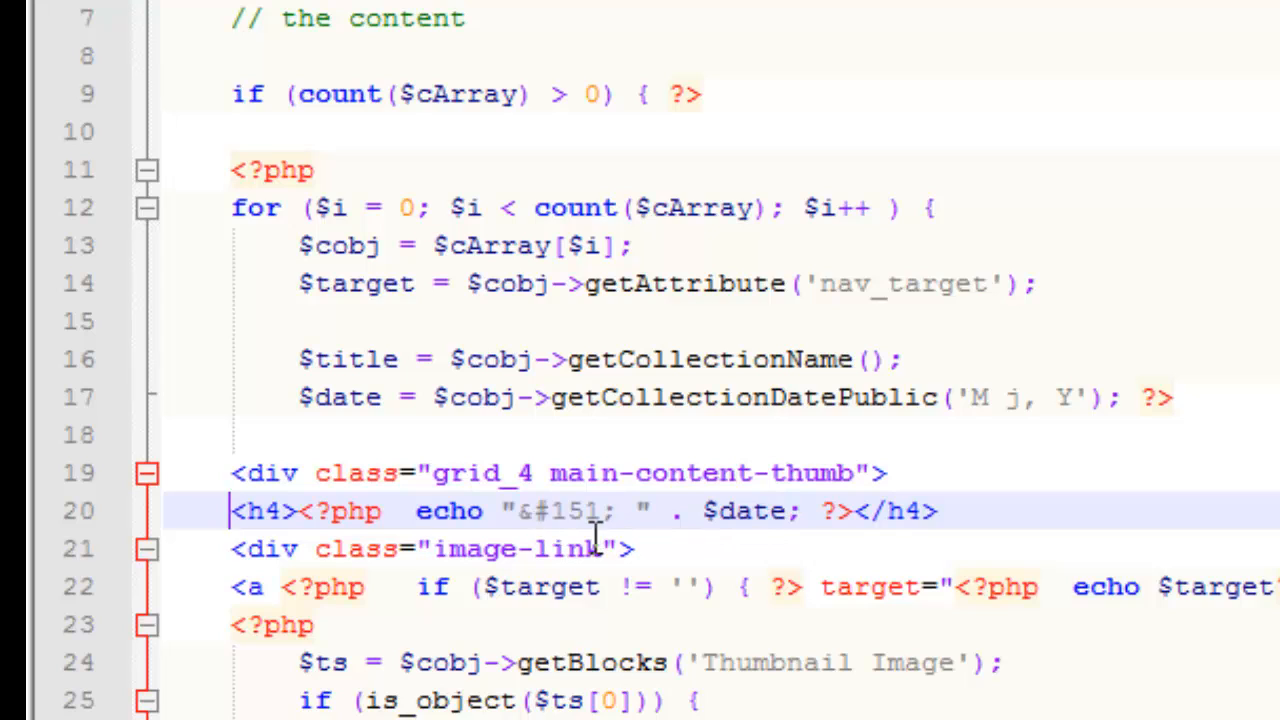
pyautogui.moveTo(400, 548)
pyautogui.write('<')
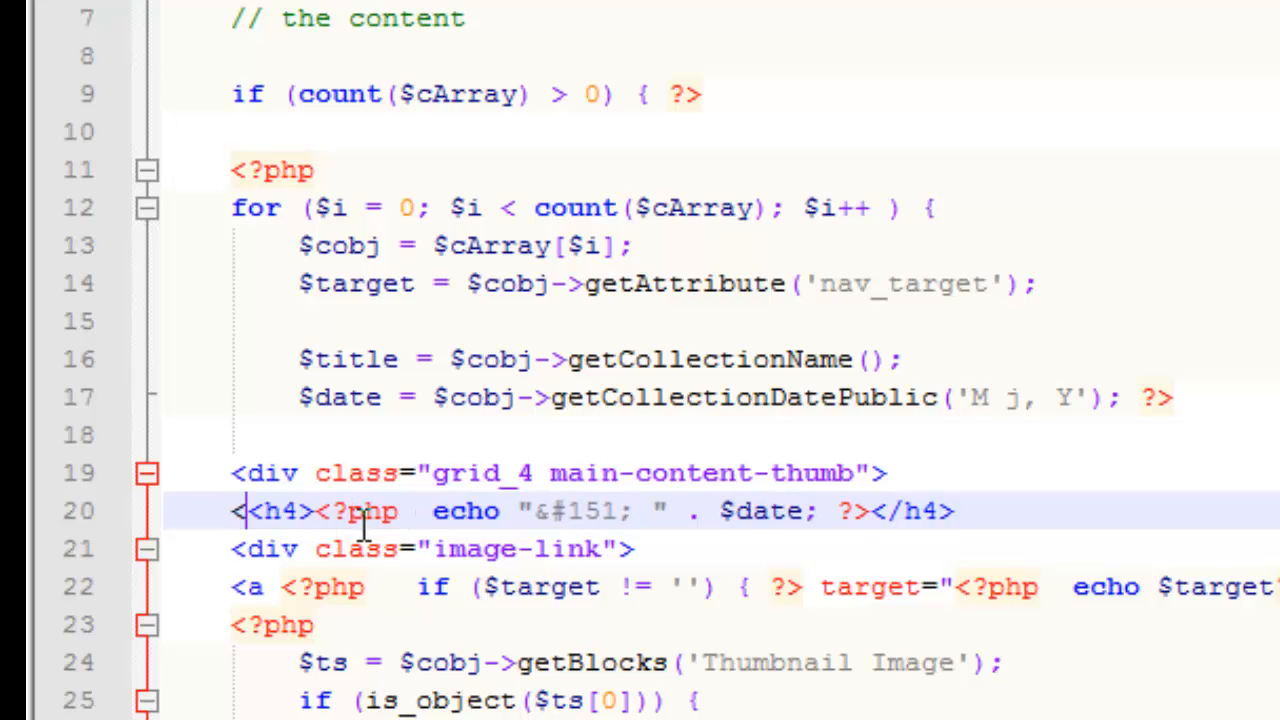
# Wrap line 20's h4 date output in an HTML comment and save the file
pyautogui.write('!')
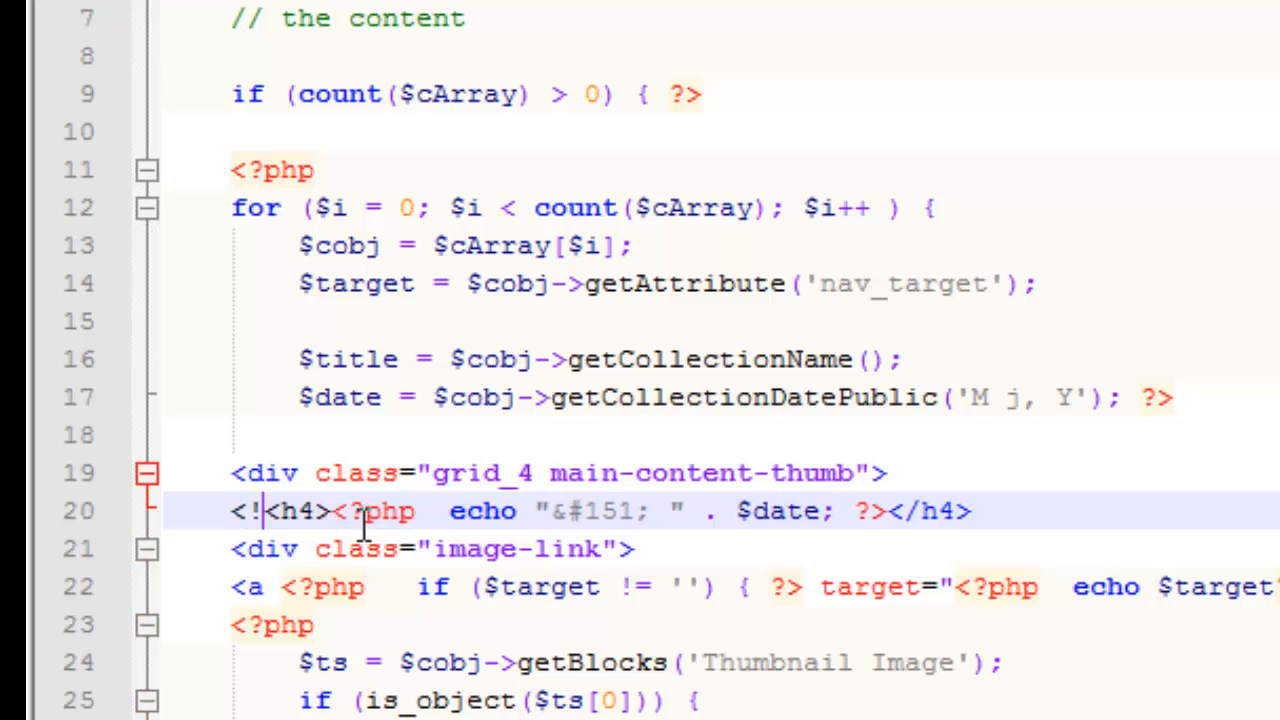
pyautogui.write('--')
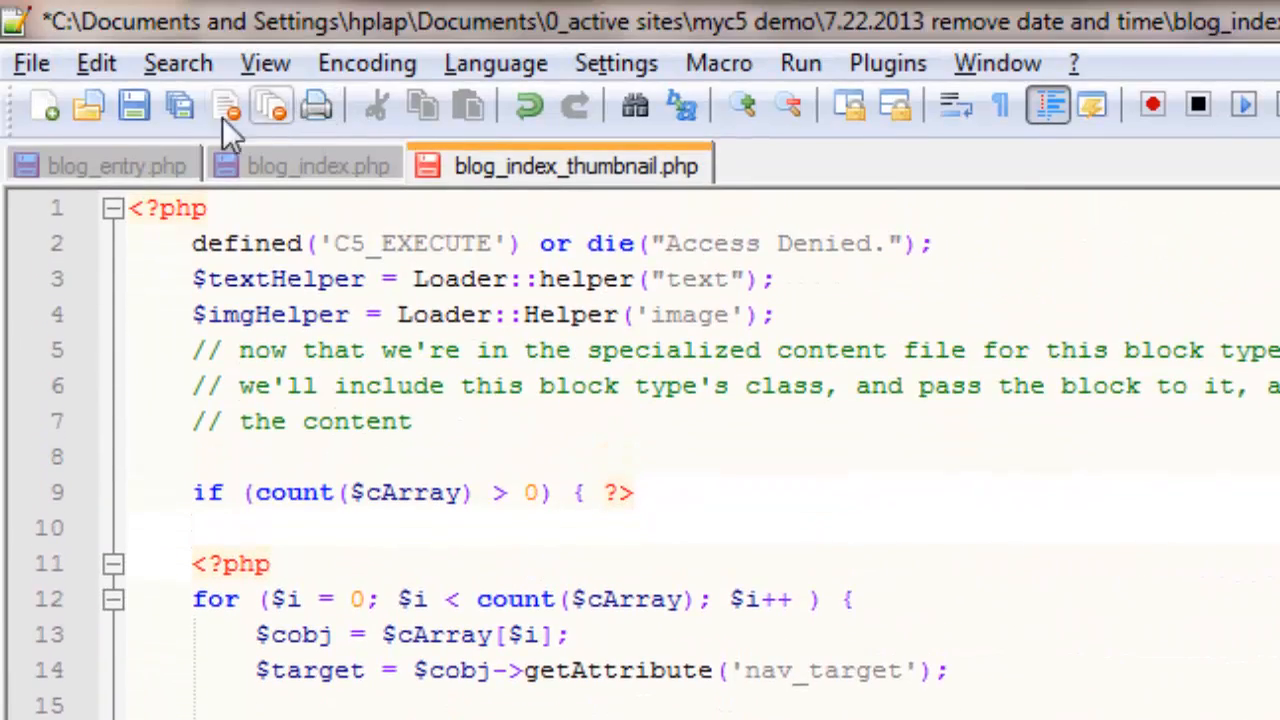
pyautogui.click(134, 106)
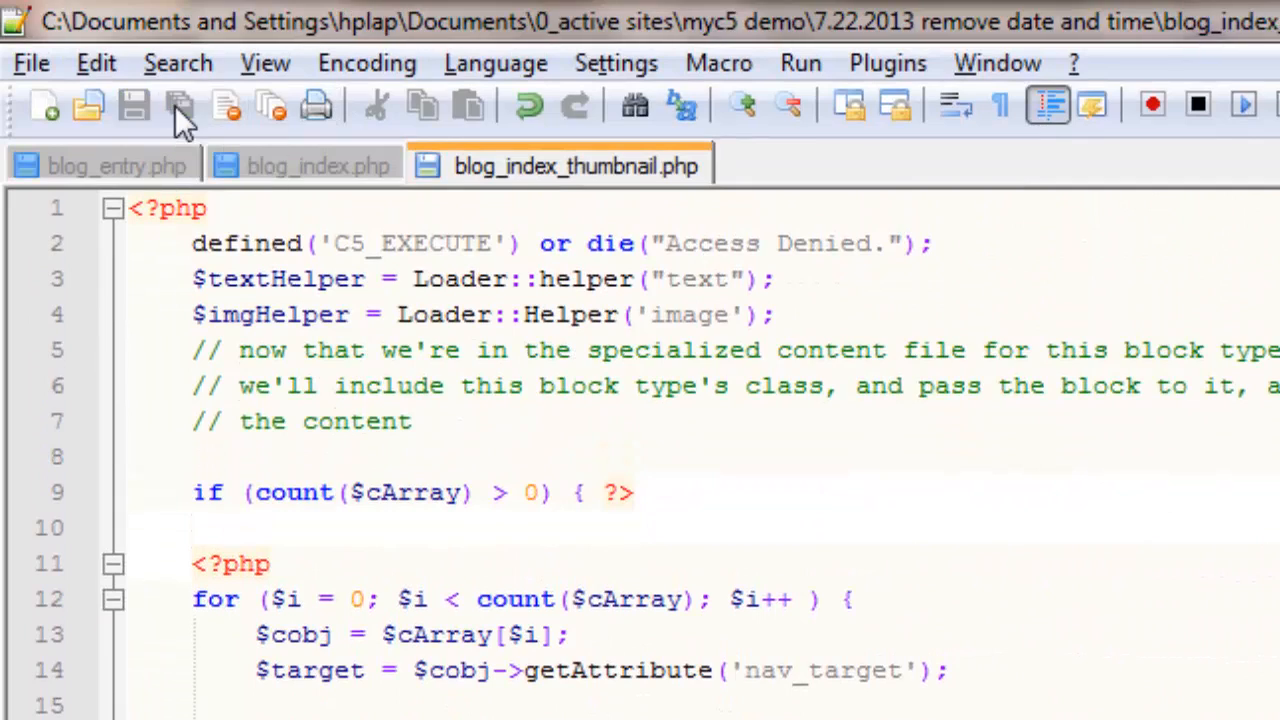
pyautogui.scroll(-3)
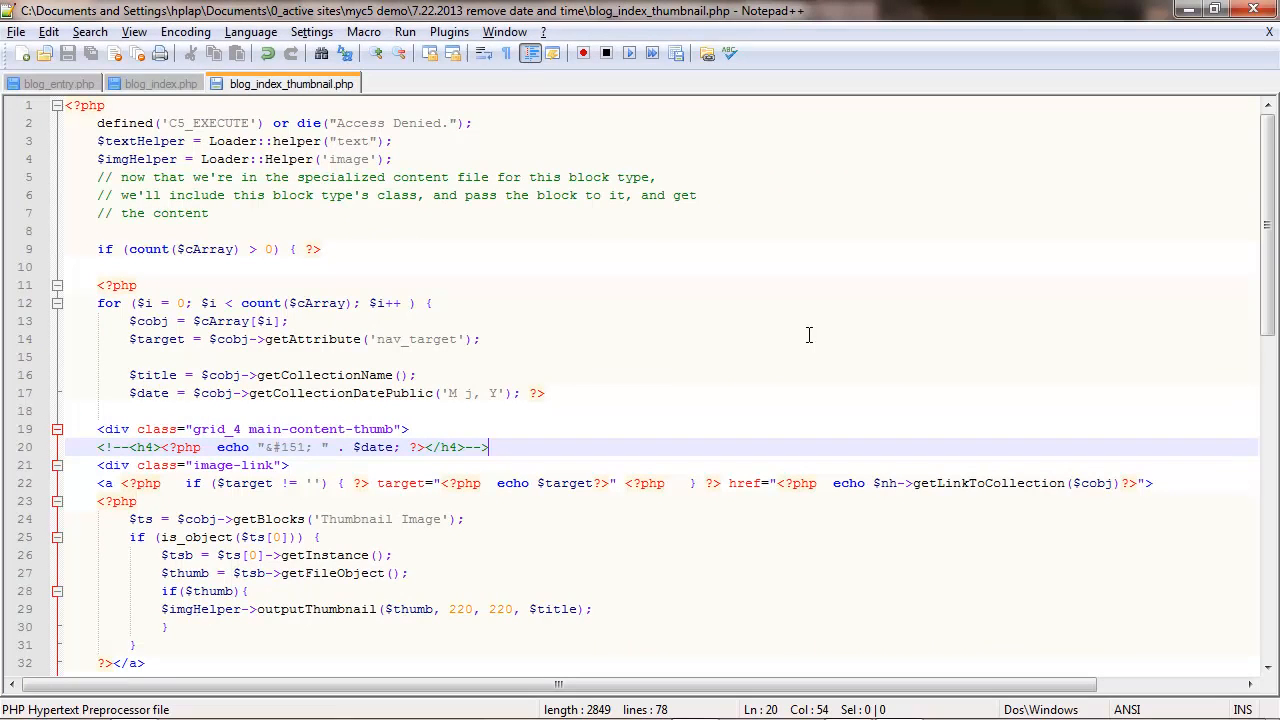
pyautogui.moveTo(804, 320)
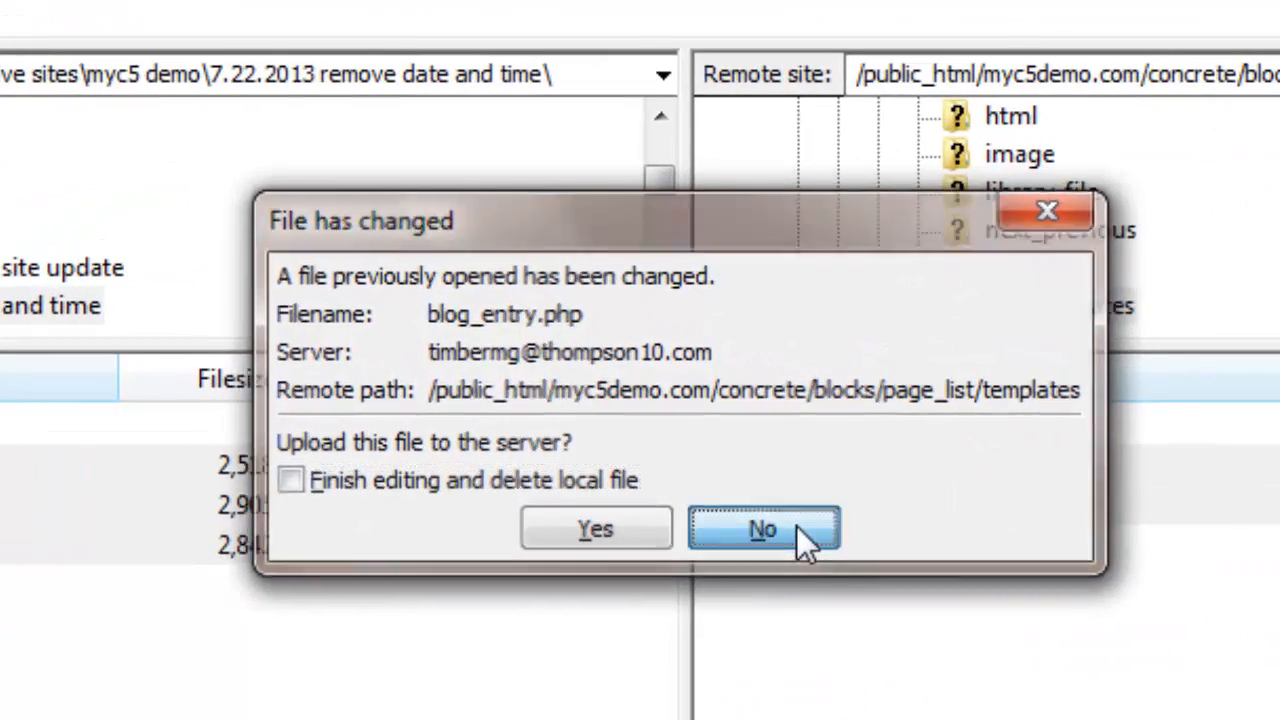
# Decline uploading blog_entry.php, go up to the greek_yogurt theme folder, confirm the delete prompt, and switch to the browser
pyautogui.click(762, 528)
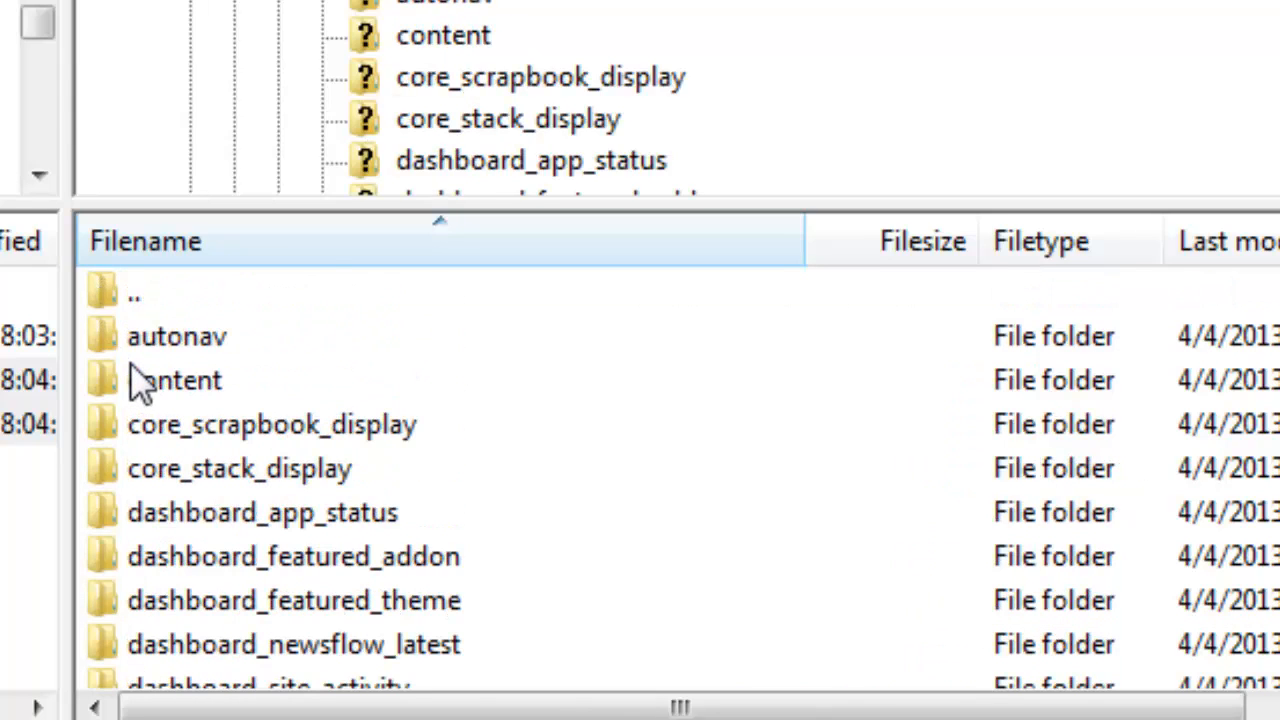
pyautogui.doubleClick(132, 292)
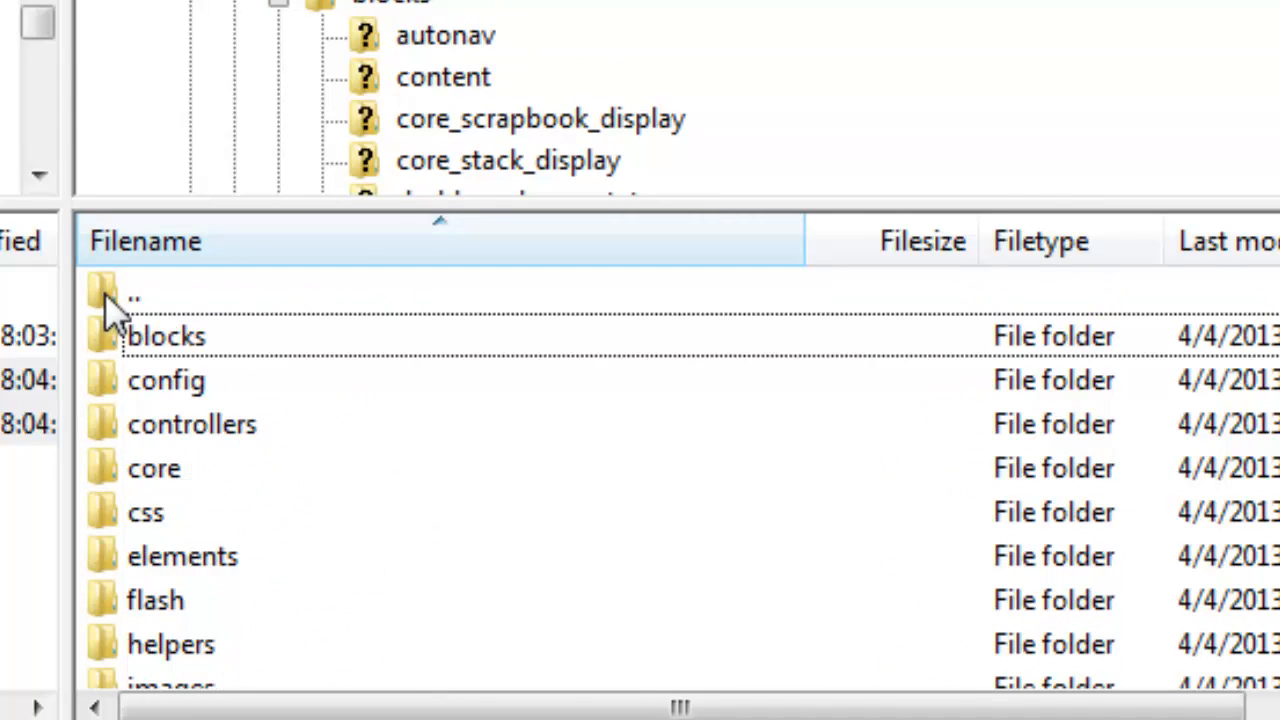
pyautogui.scroll(-3)
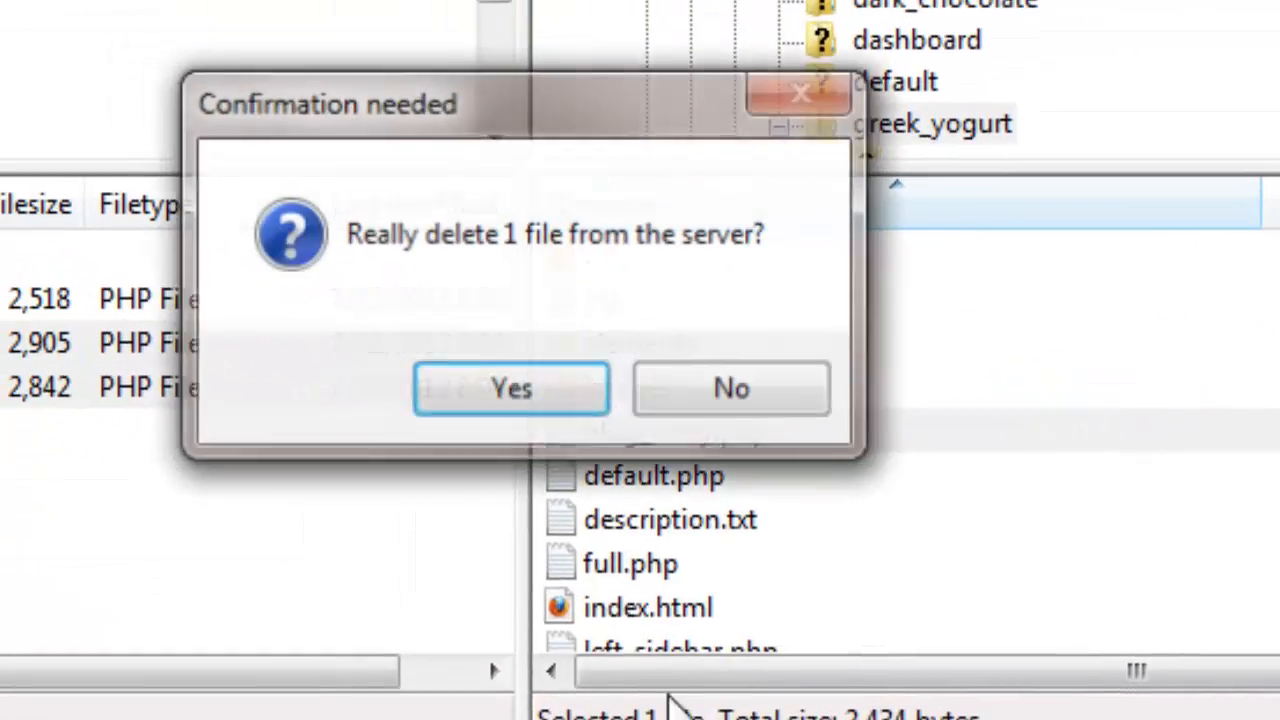
pyautogui.click(512, 388)
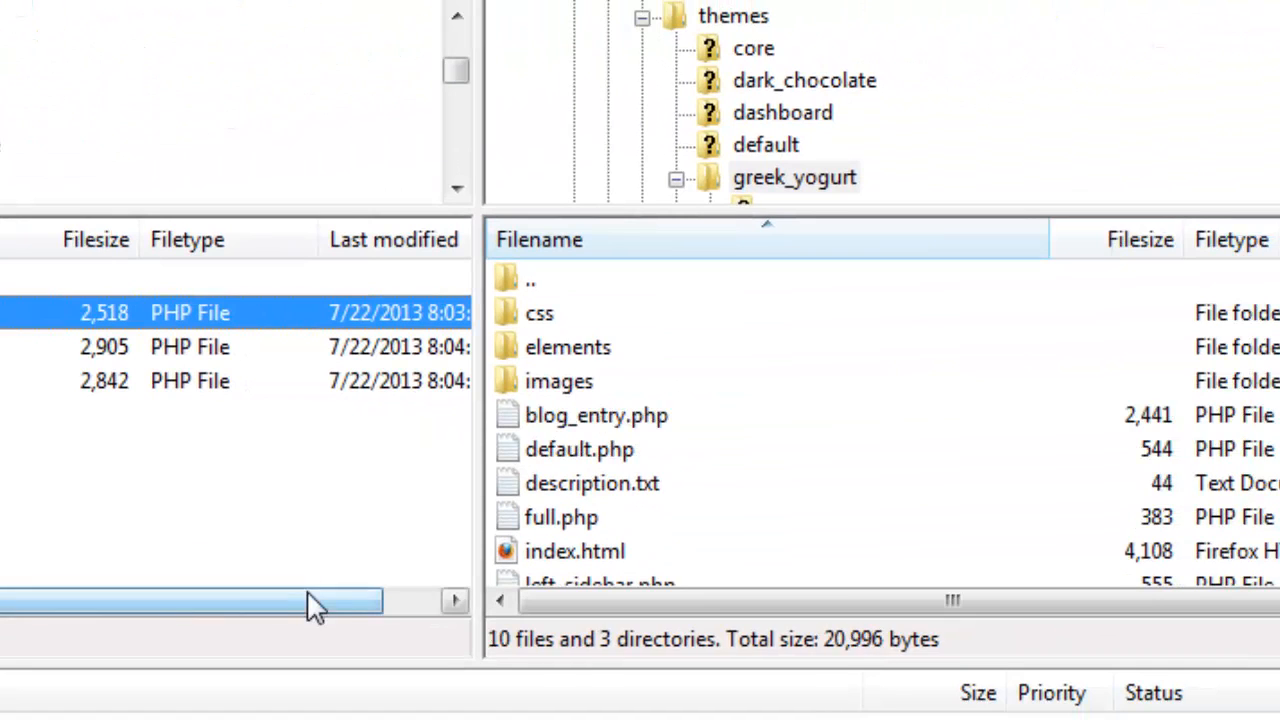
pyautogui.press('alt+tab')
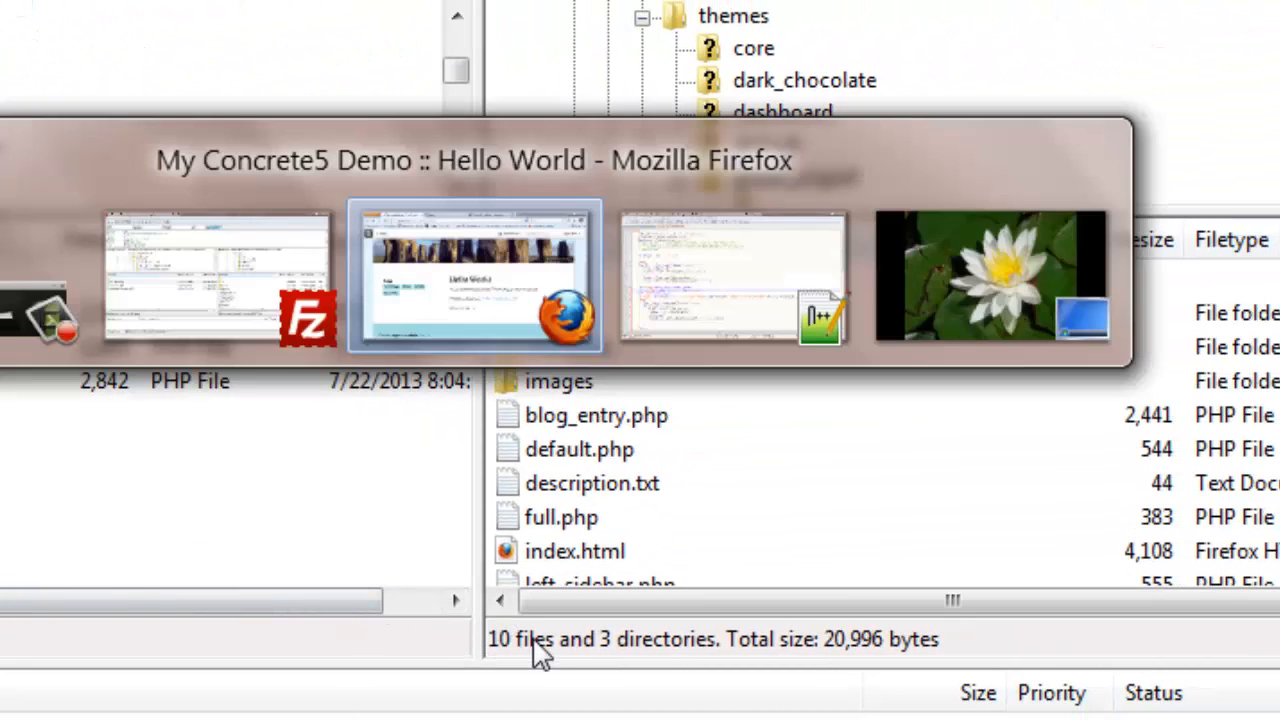
# In Firefox, go to the Blog page and bring up its Concrete5 editing options
pyautogui.click(476, 276)
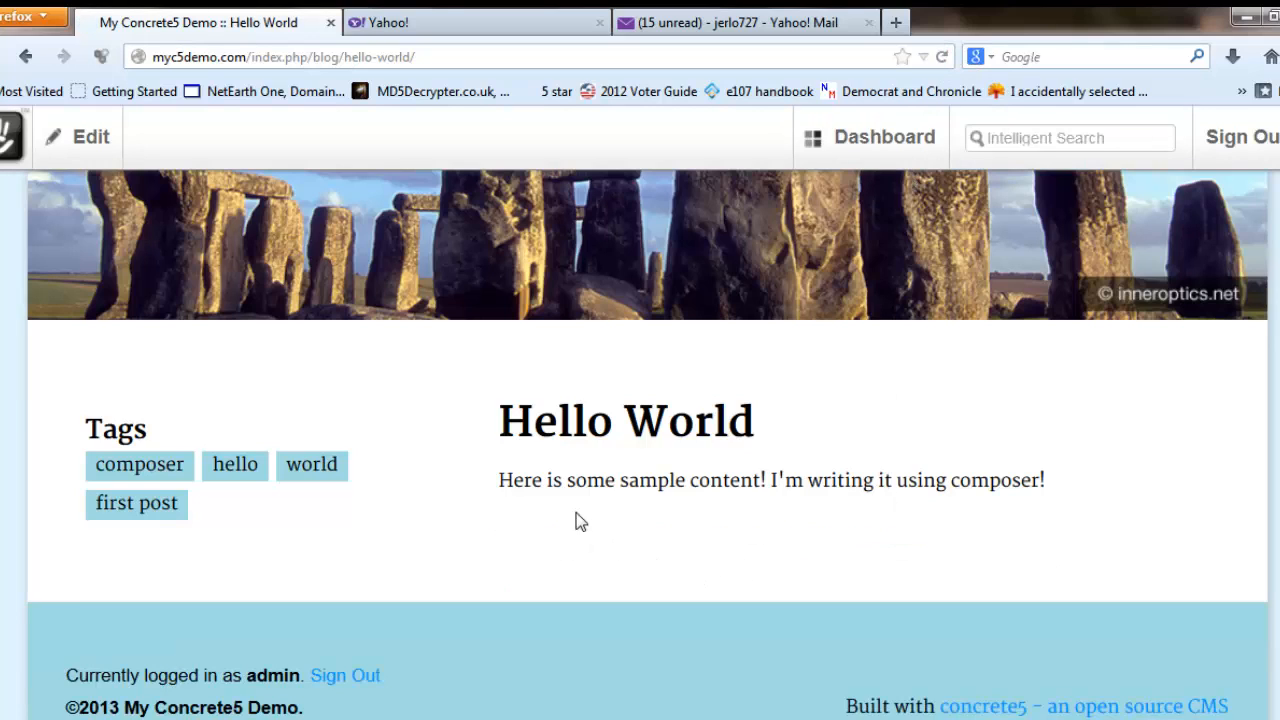
pyautogui.moveTo(640, 452)
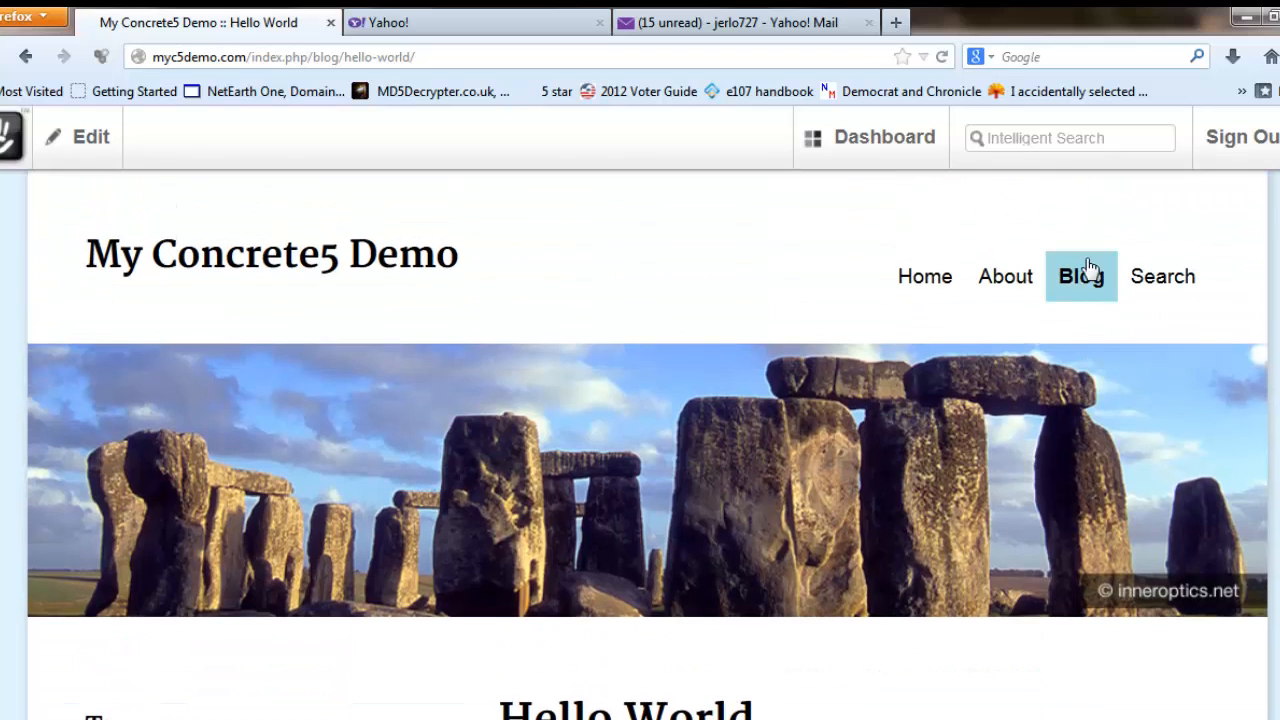
pyautogui.click(1080, 276)
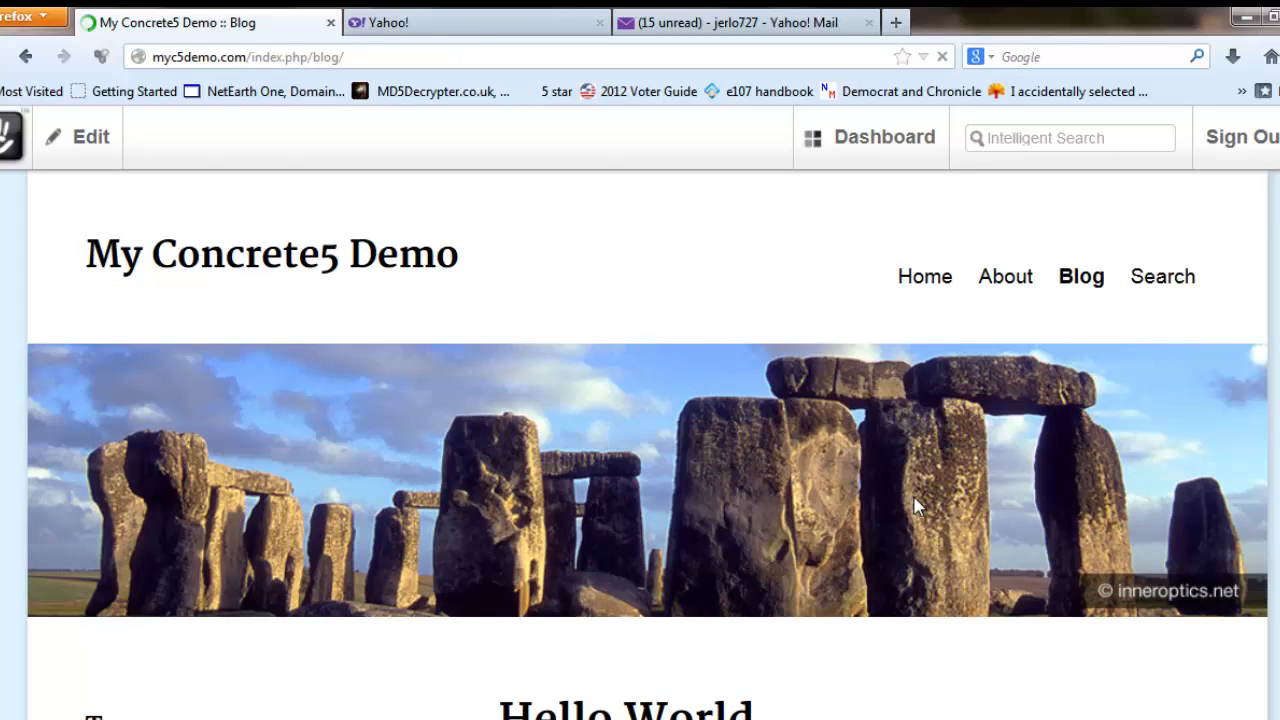
pyautogui.scroll(-3)
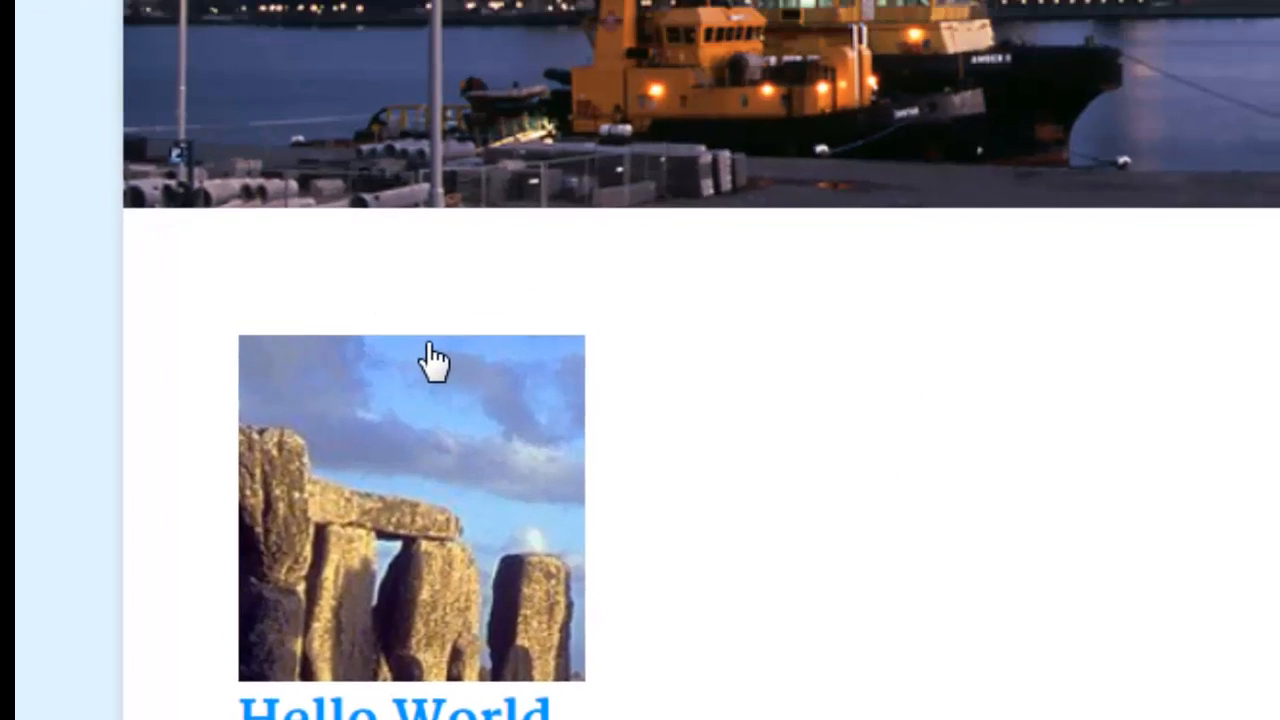
pyautogui.click(220, 144)
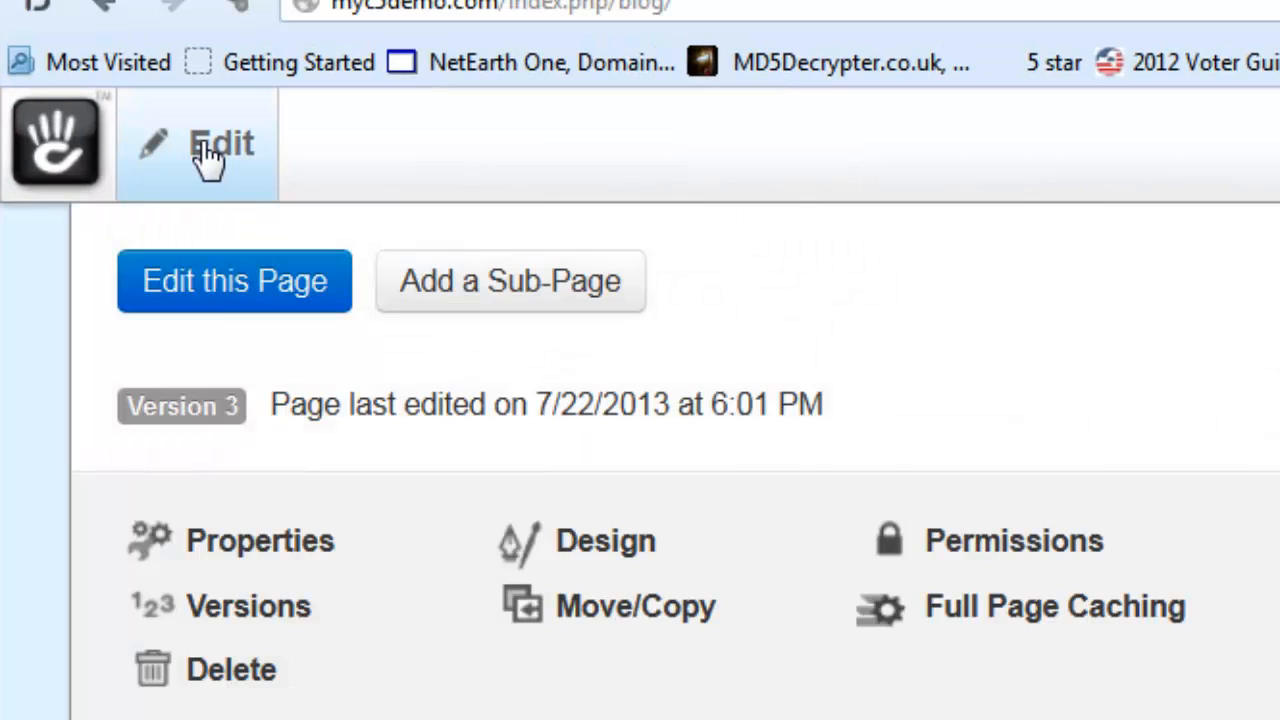
# Edit the Blog page and switch the page list block to a custom template other than Blog Index Thumbnail
pyautogui.click(234, 280)
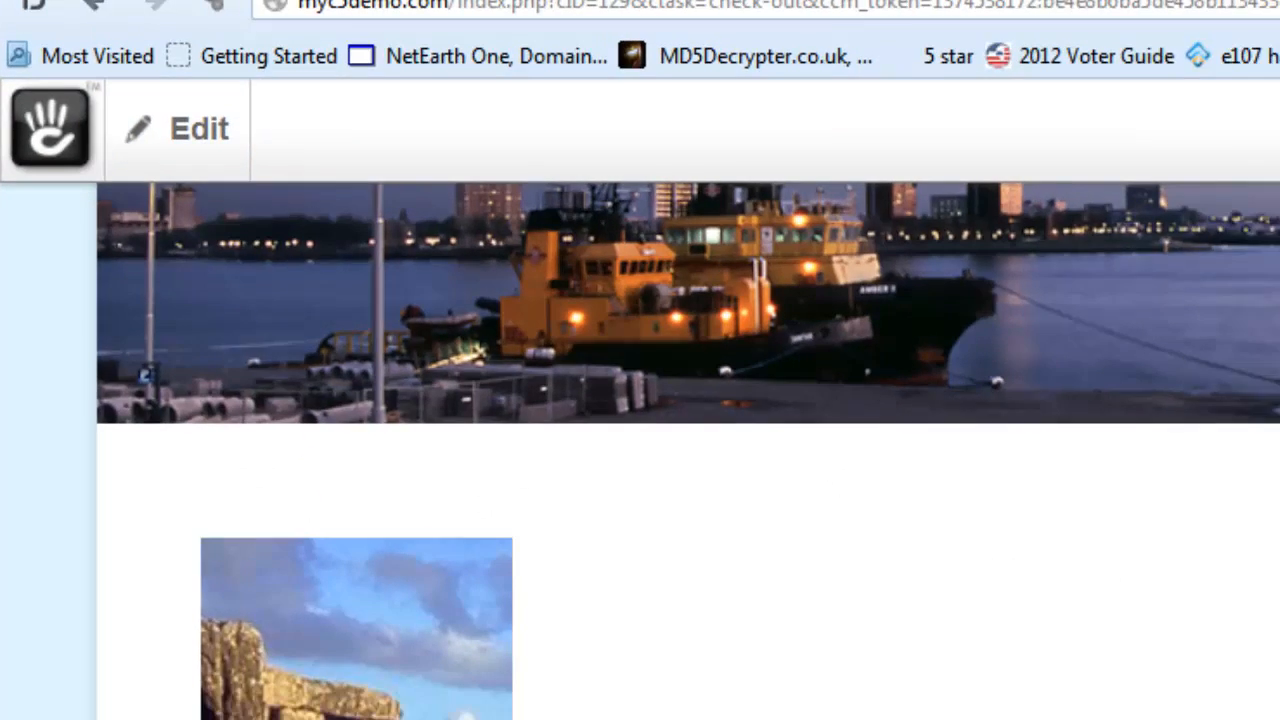
pyautogui.click(176, 128)
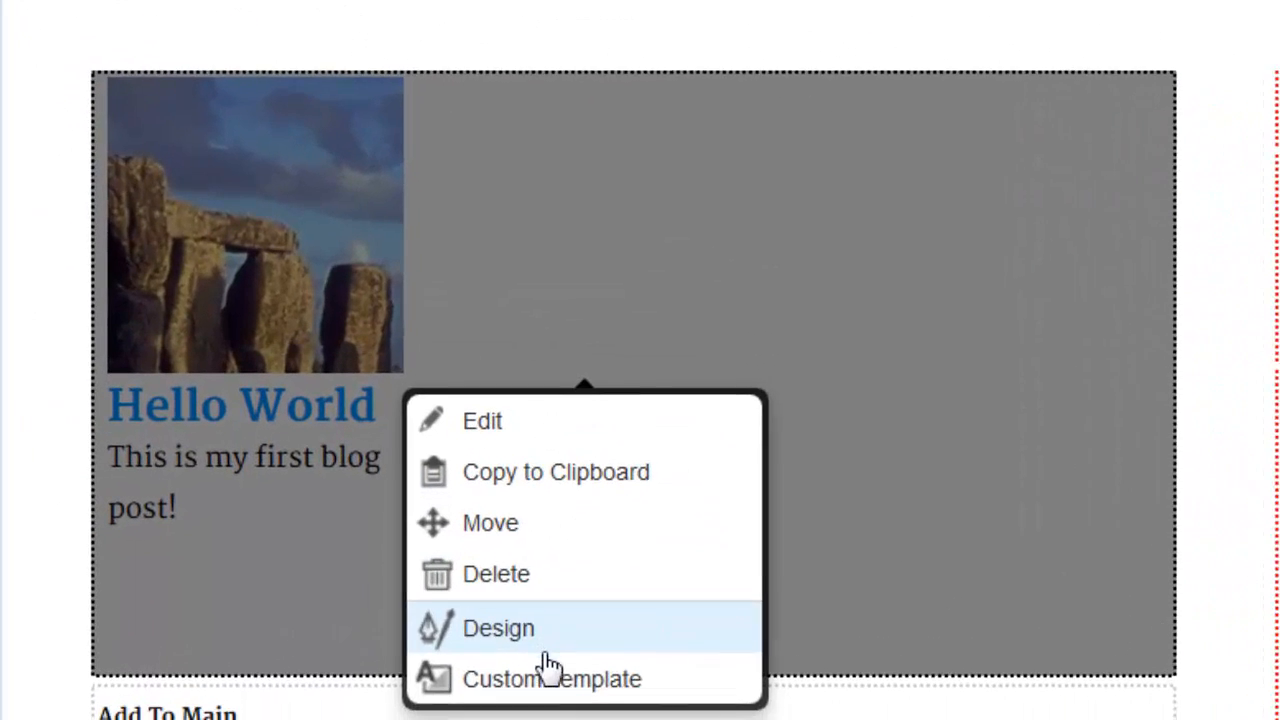
pyautogui.click(552, 678)
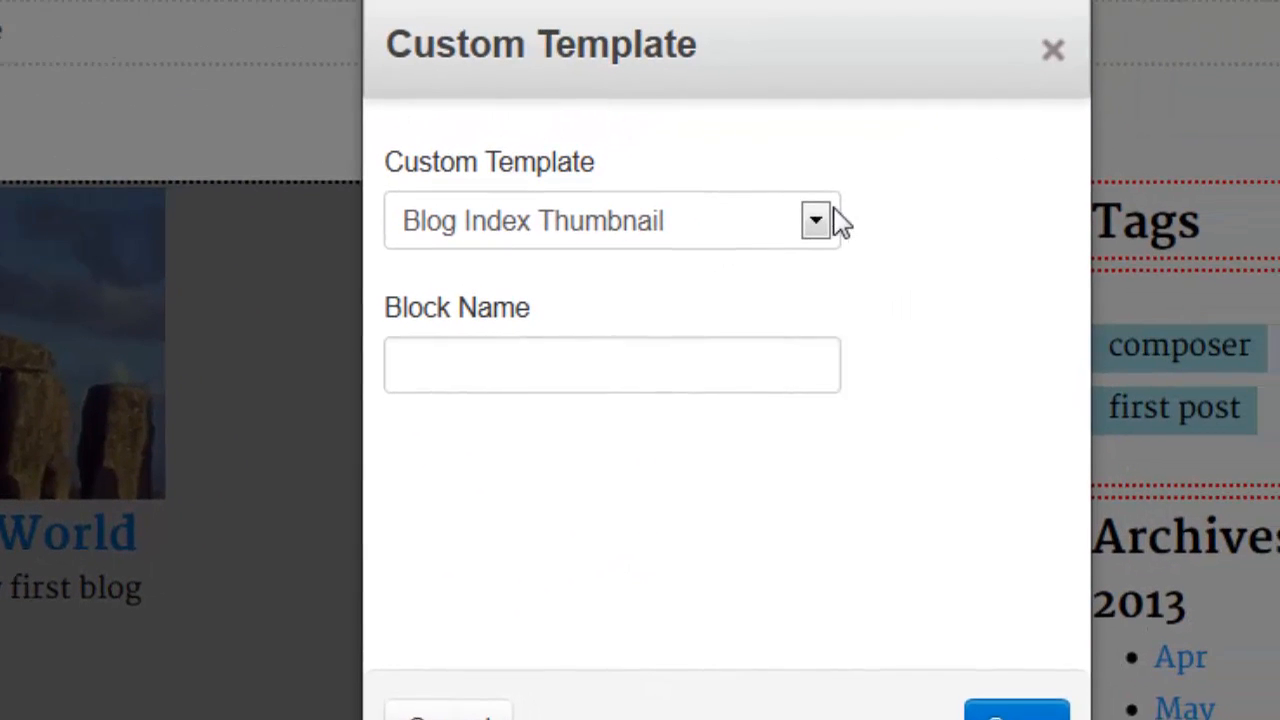
pyautogui.click(816, 220)
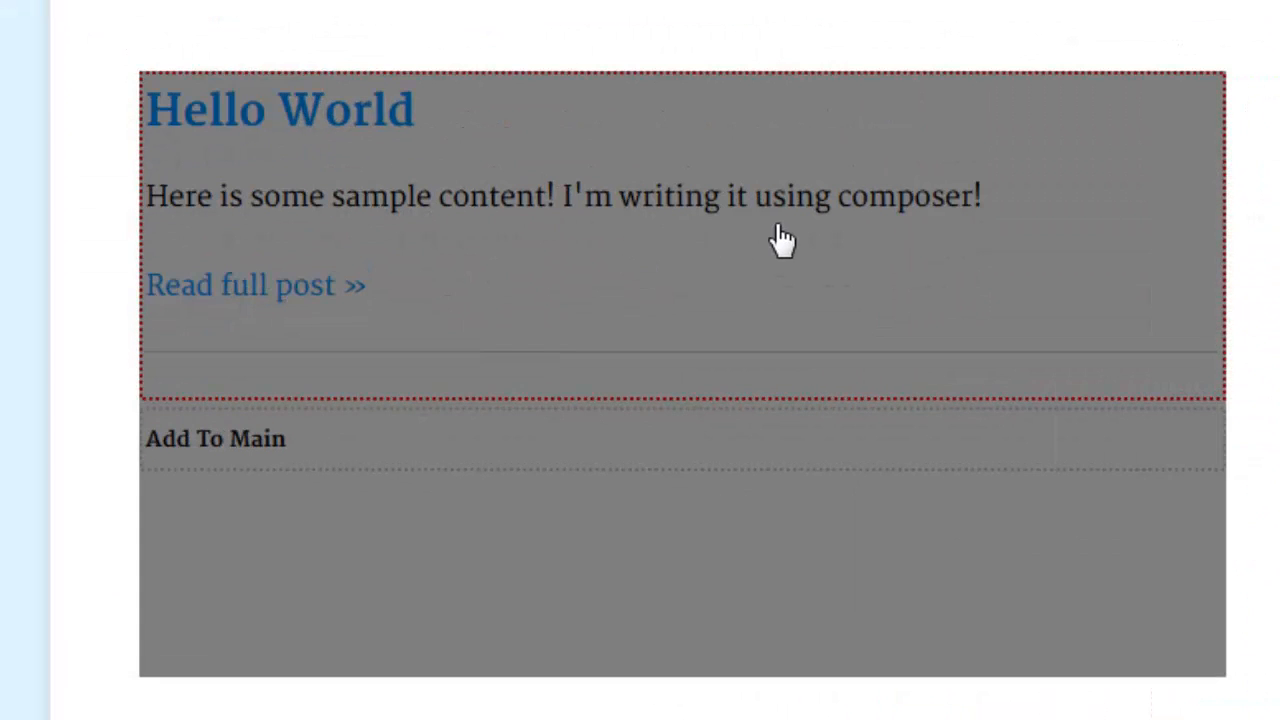
pyautogui.moveTo(630, 158)
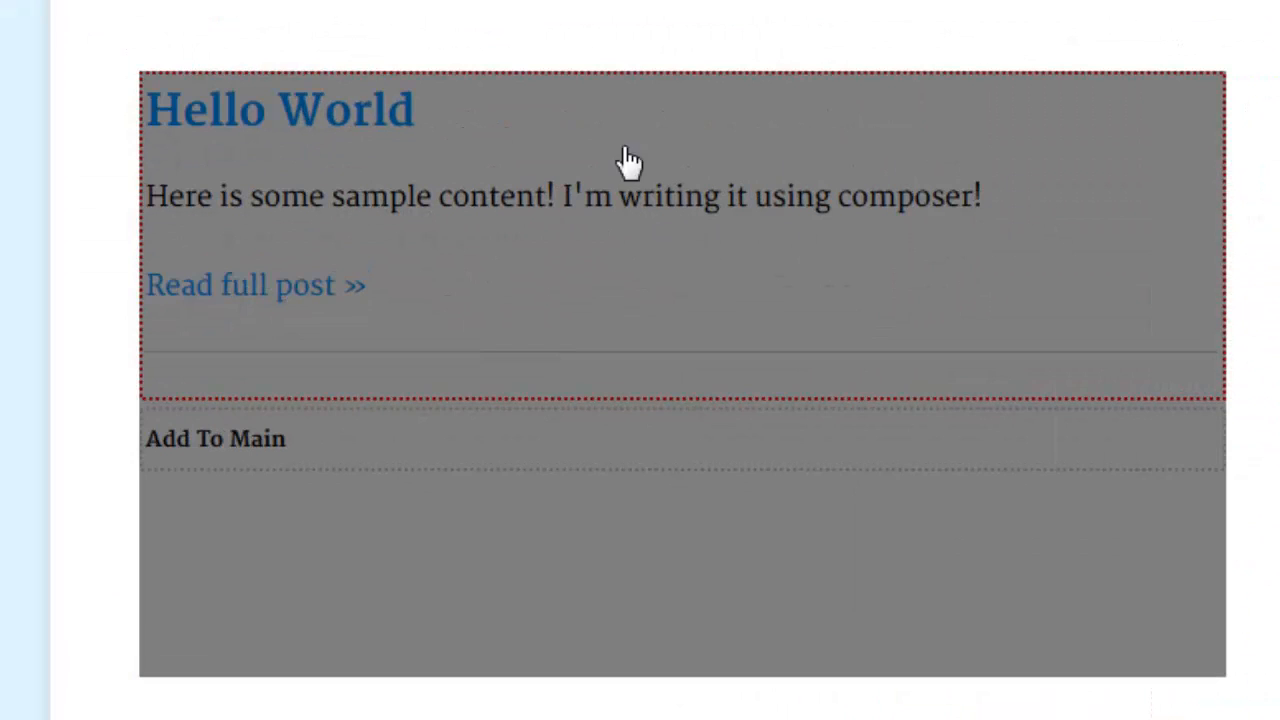